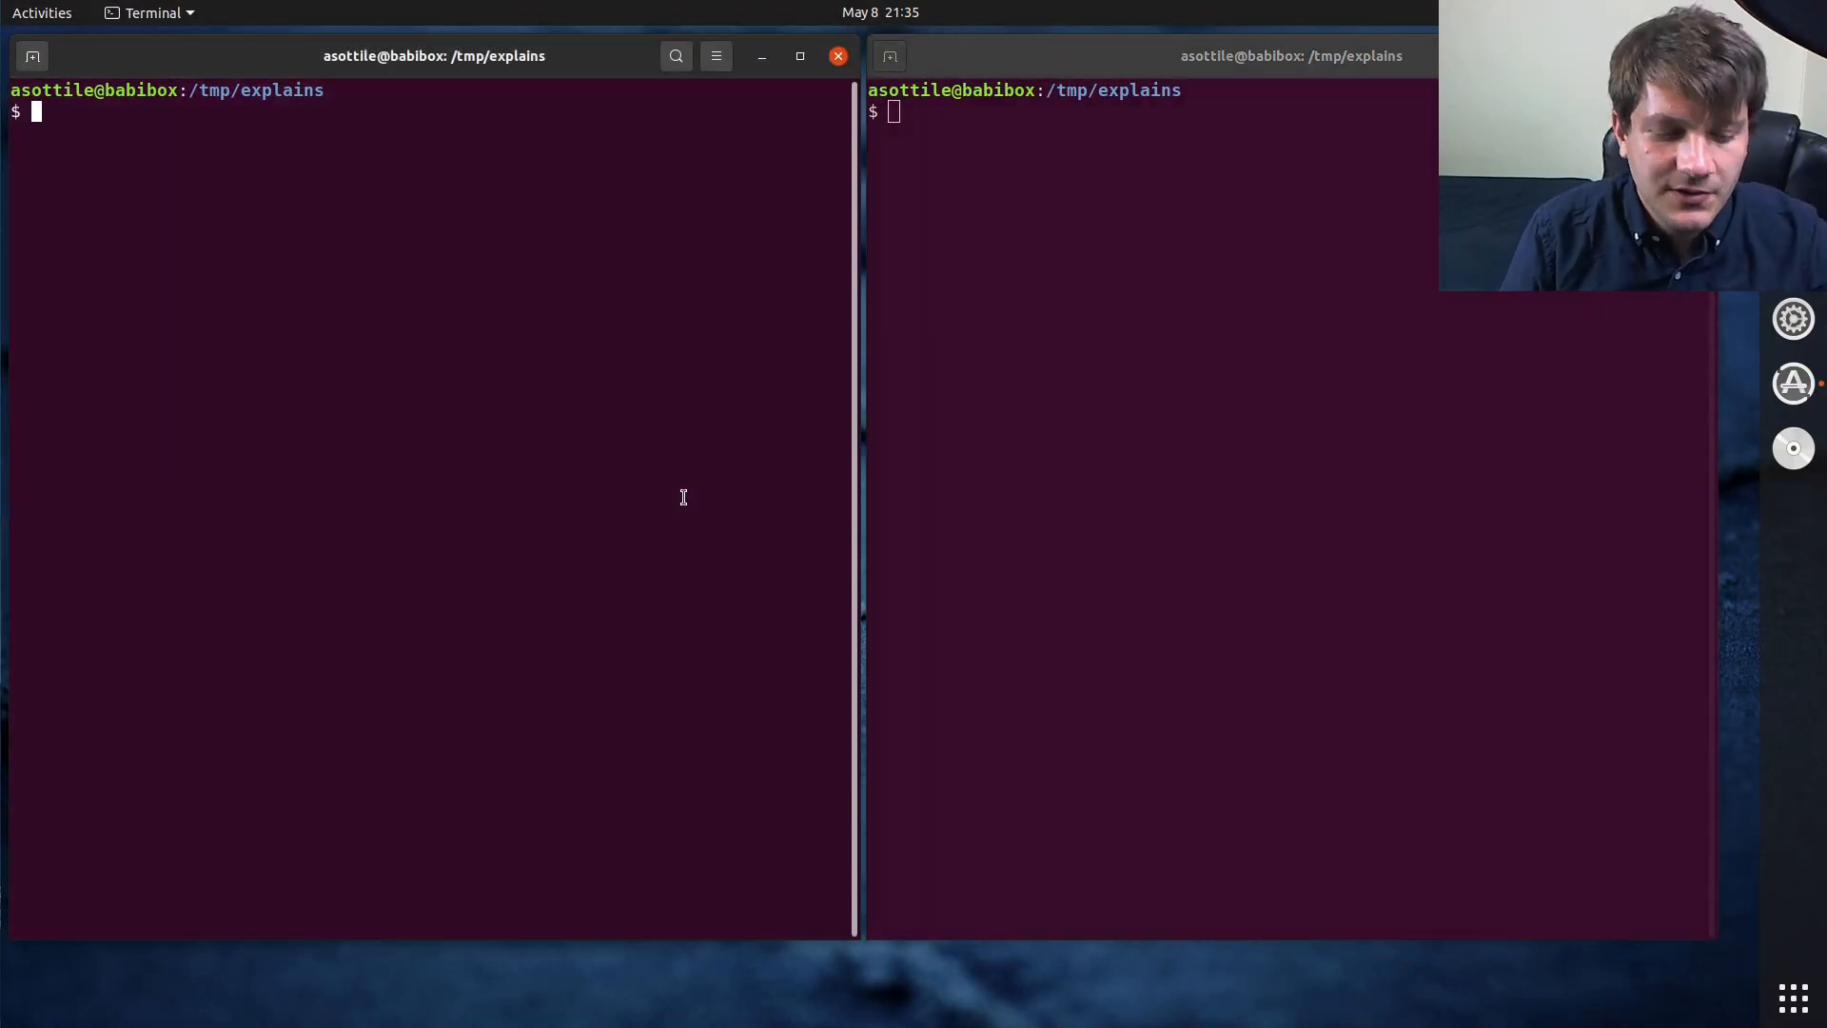
Step: Clone asottile/pyupgrade, build and activate its tox venv, and cd into pyupgrade in both terminals
text(git clone git@github.com:a)
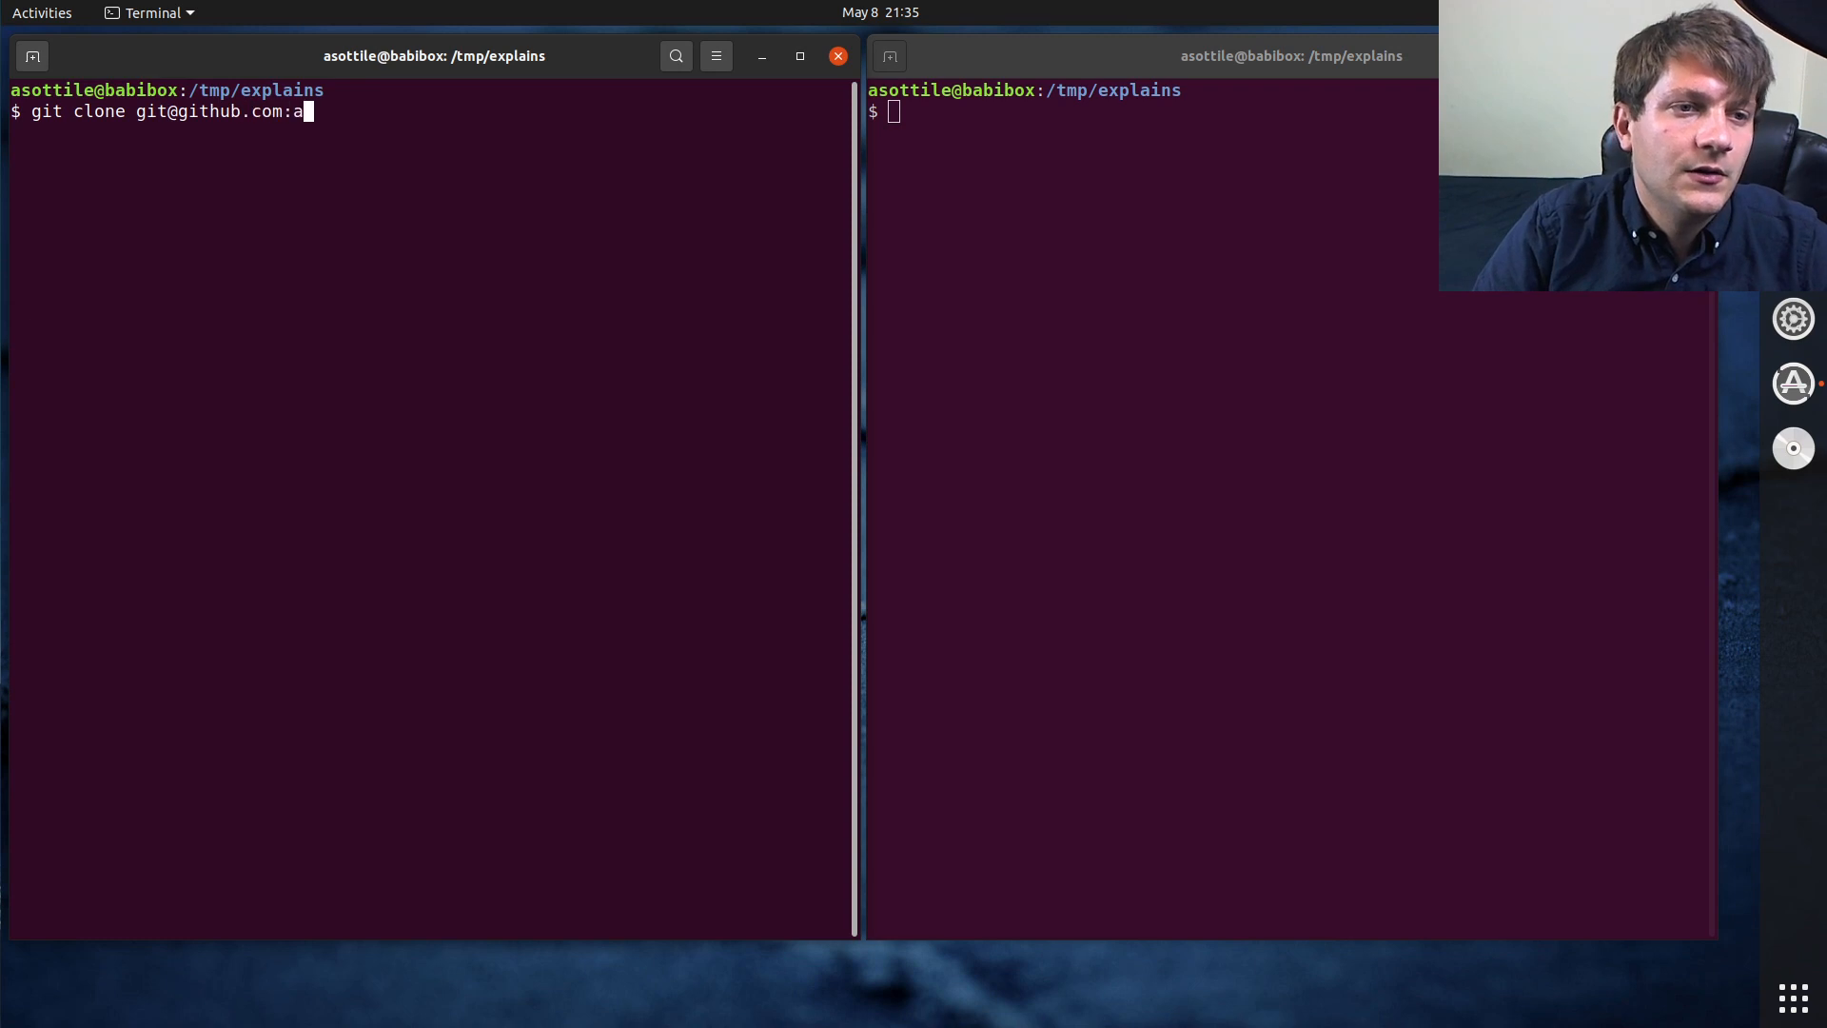
text(sottile/pyupgrade)
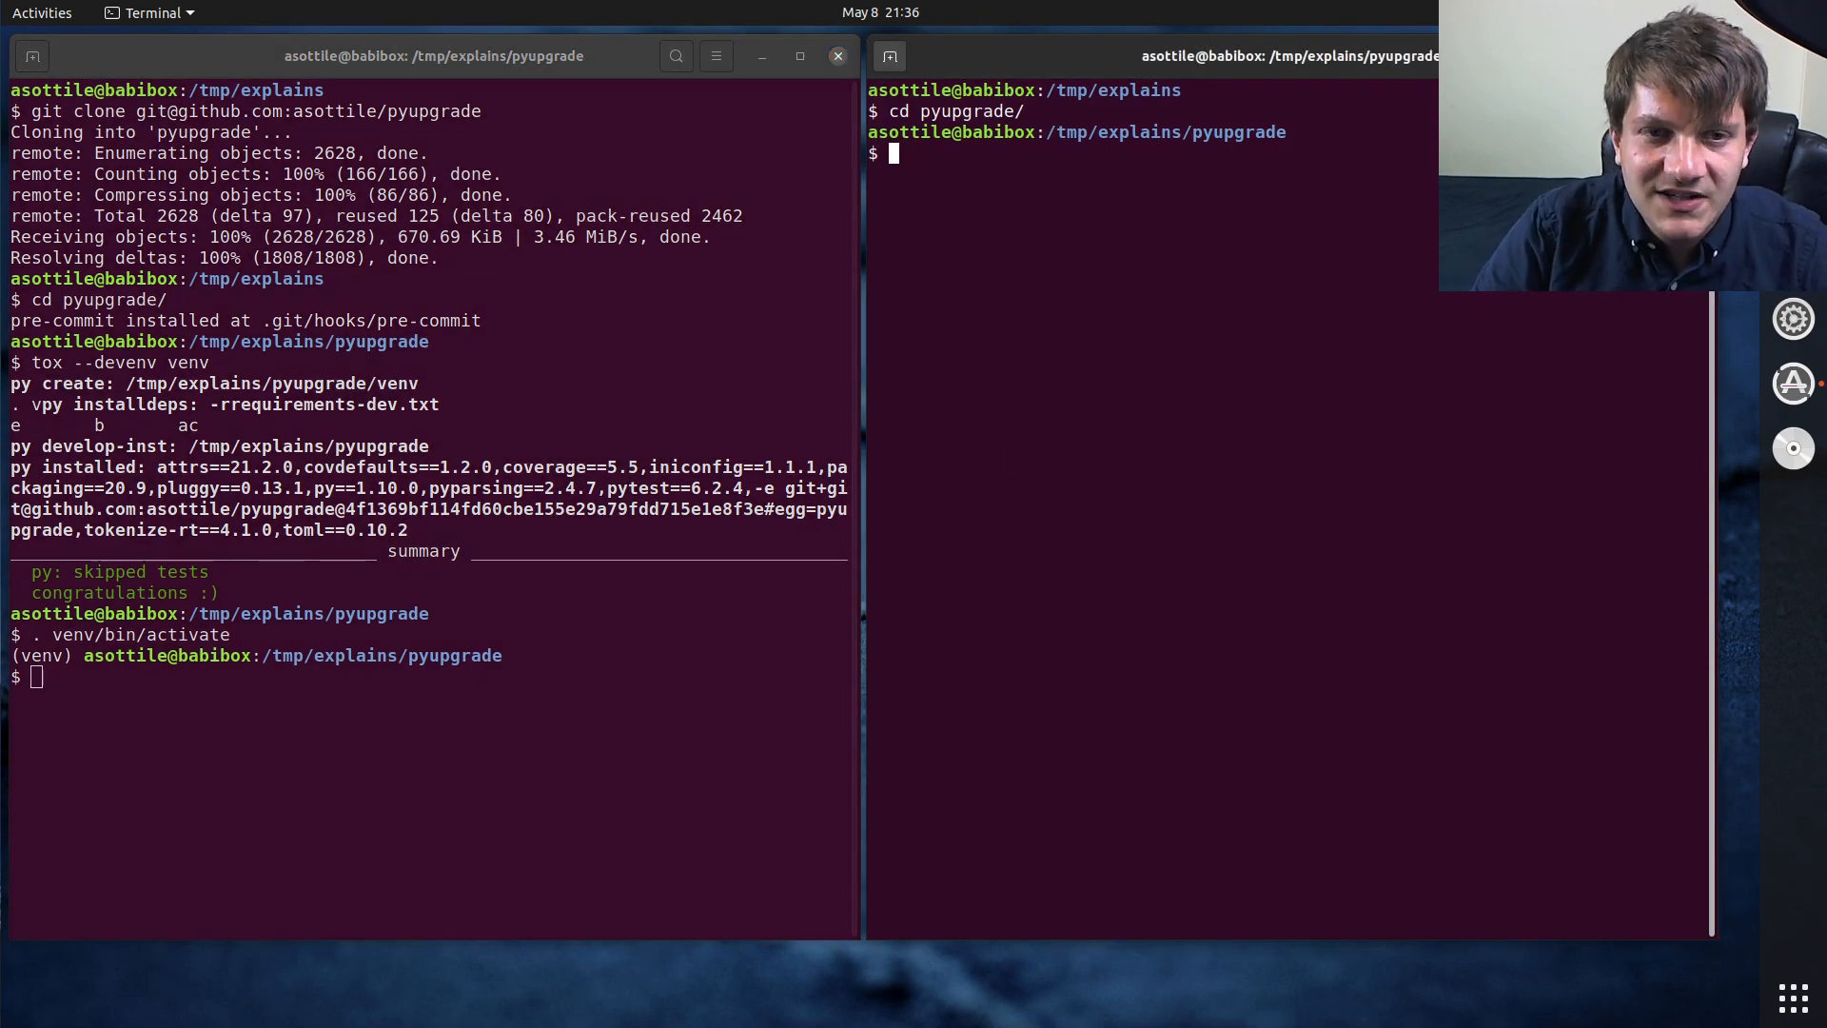
Step: Insert raise AssertionError('hello hello') into _fix_set_literal in pyupgrade/_plugins/set_literals.py and save
text(babi pyupgrade)
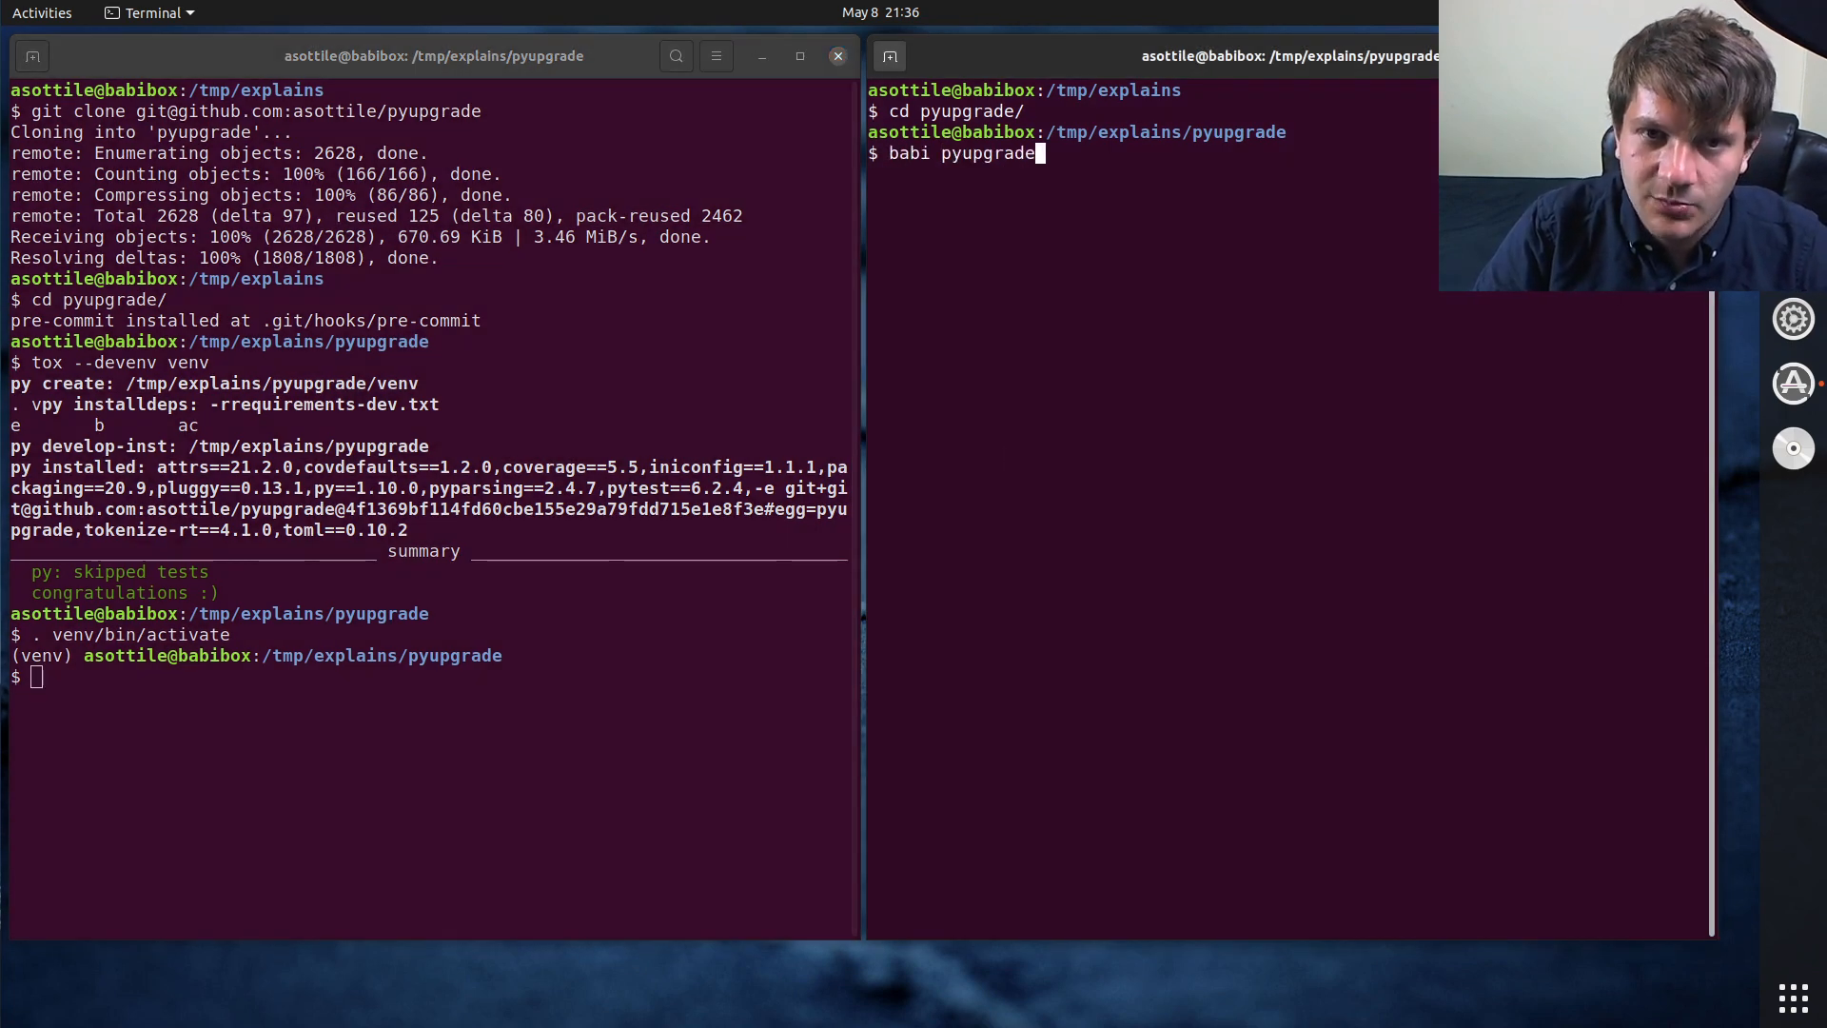
text(/_plugins/)
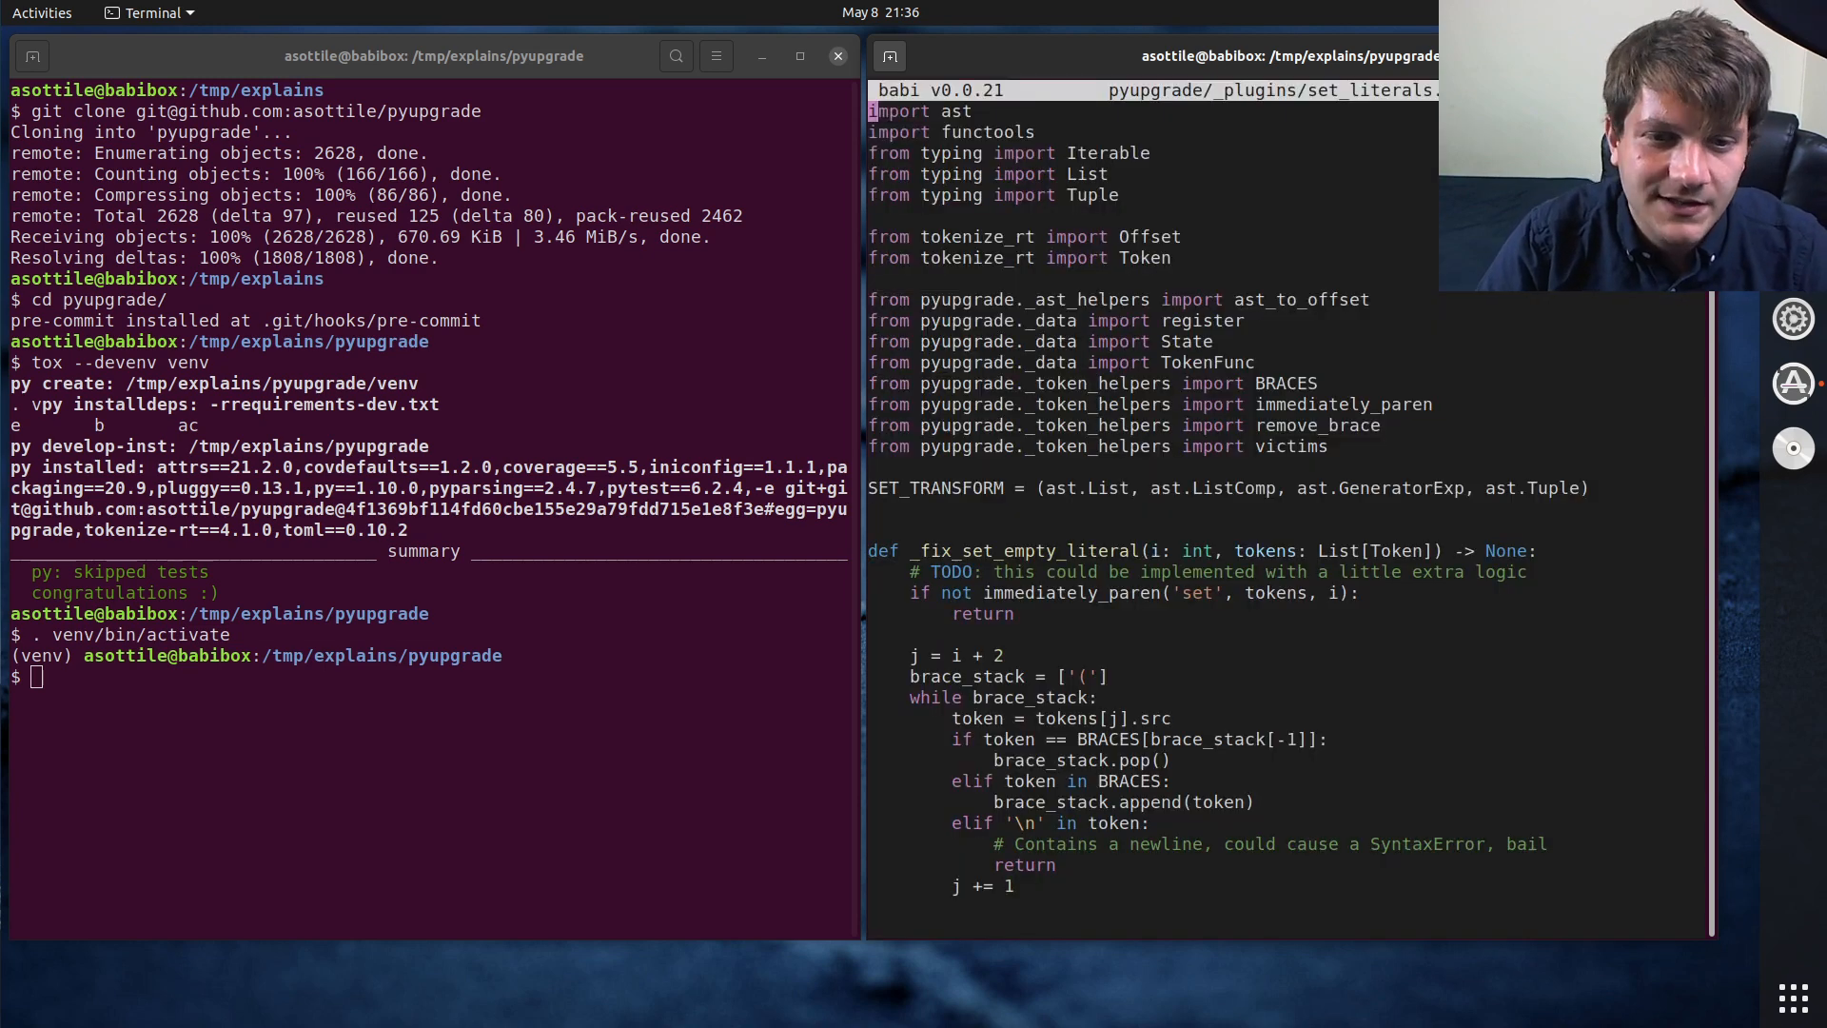
scroll(down, 3)
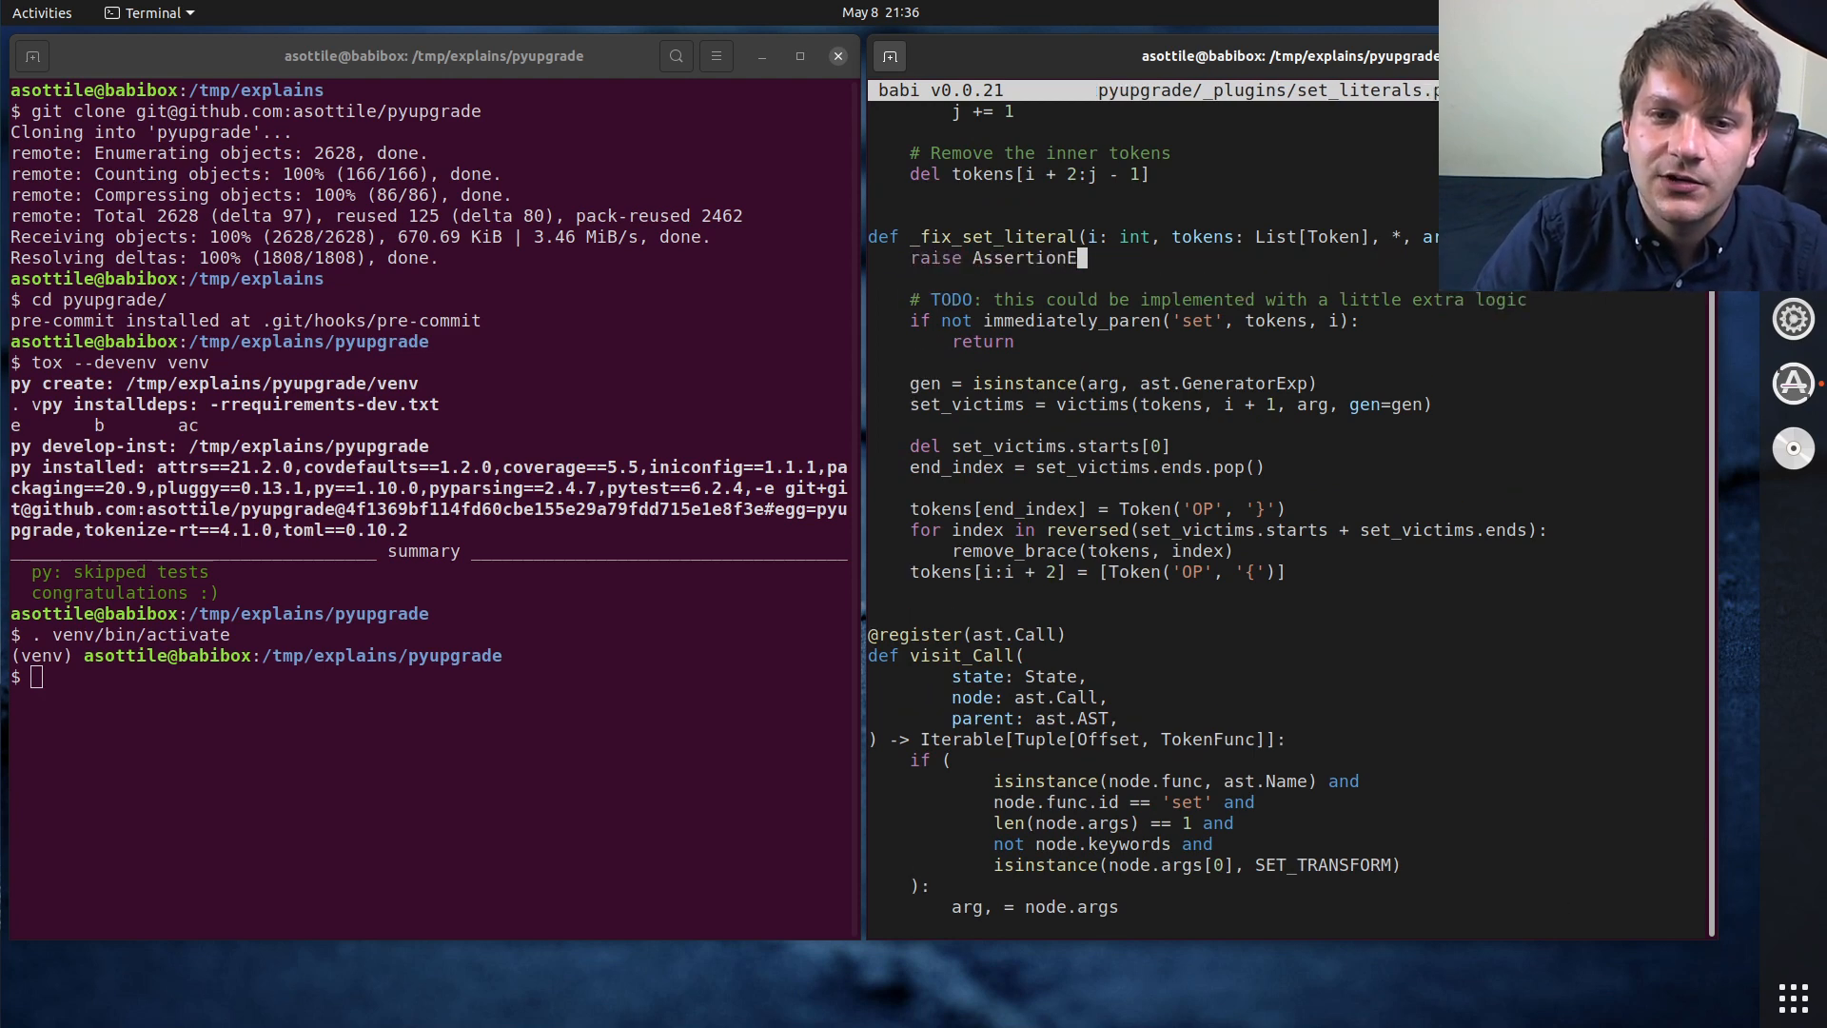
text(('hello hello)
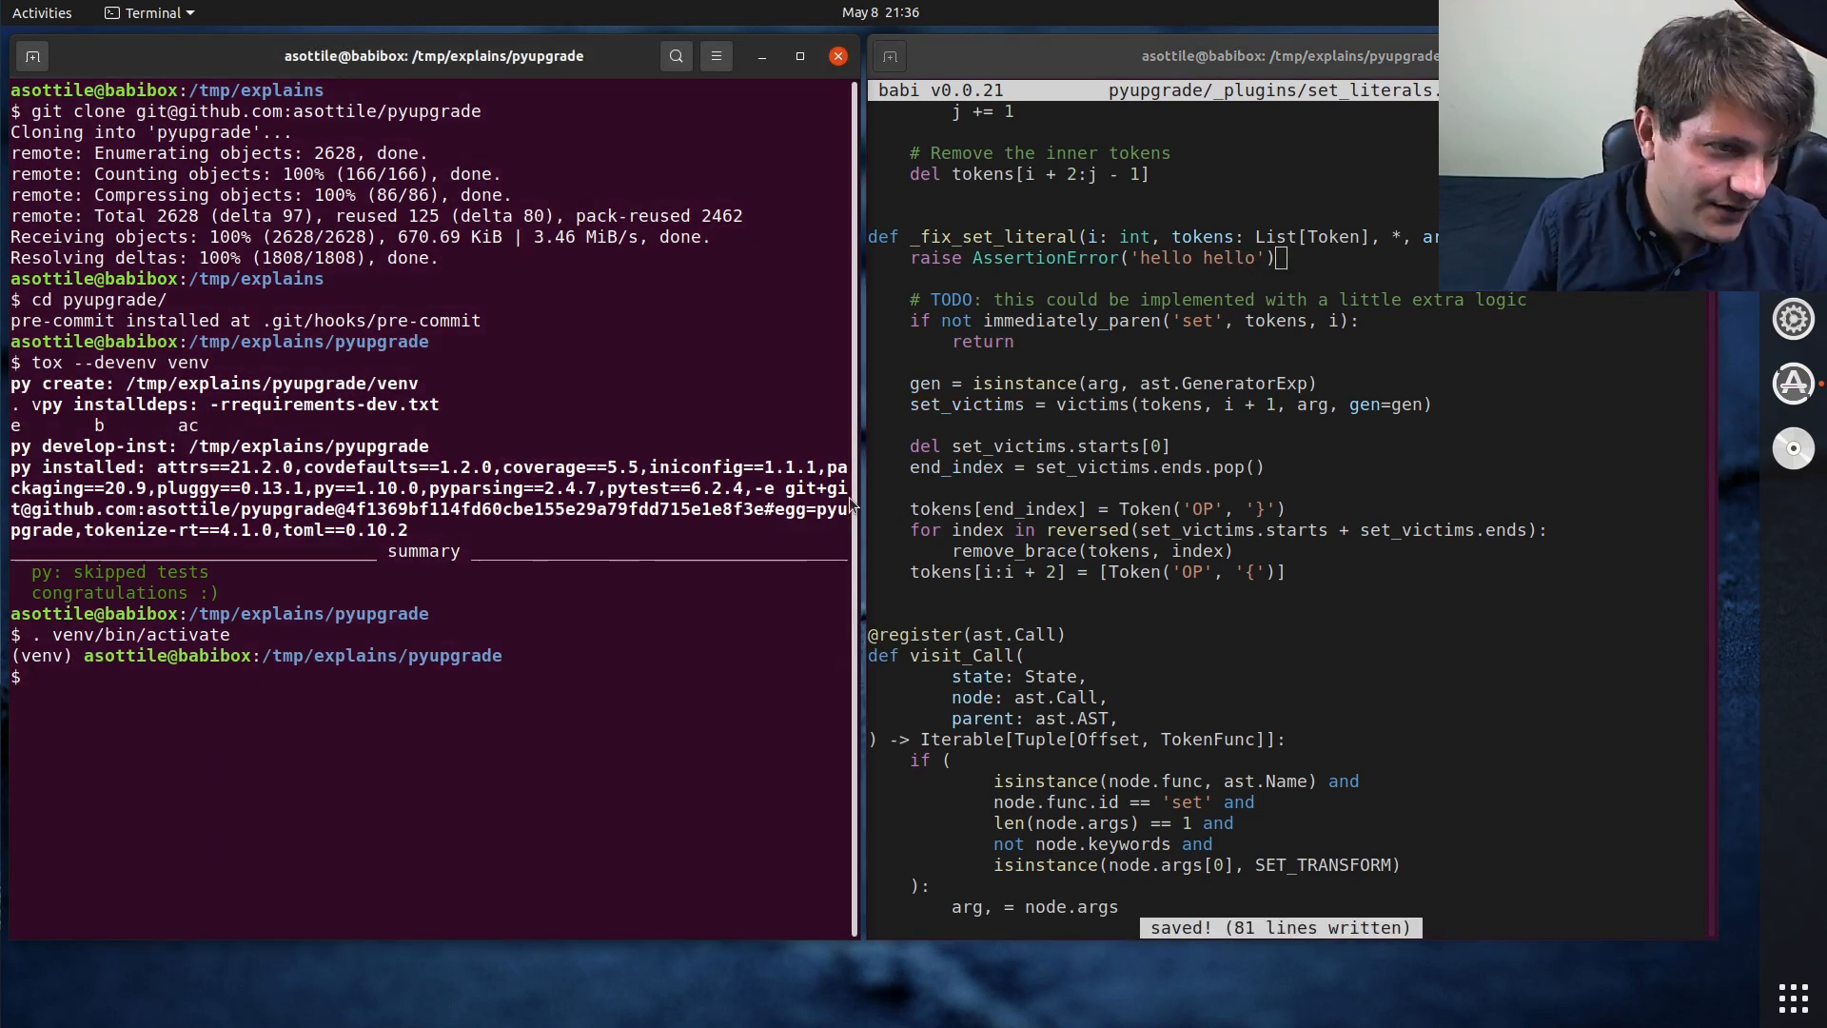
text(babi t.p)
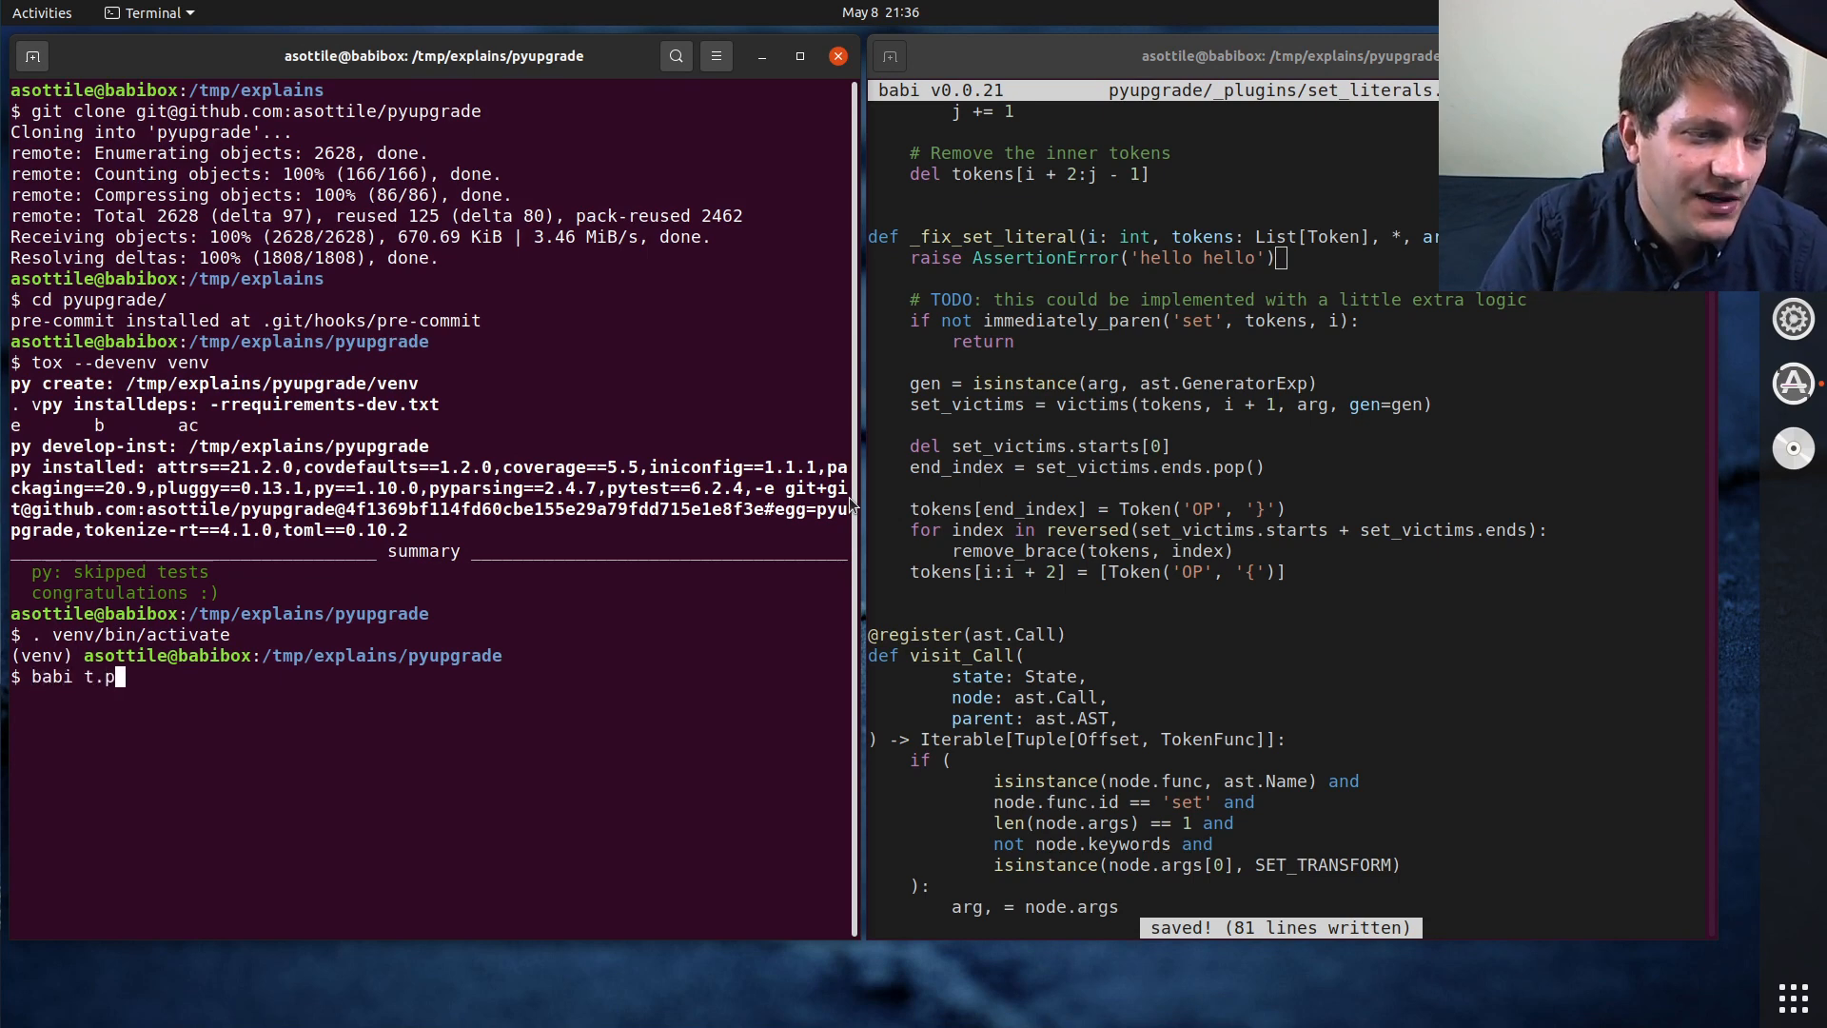
Step: Write set((1, 2, 3)) # {1, 2, 3} into a new t.py, save and quit
key(Return)
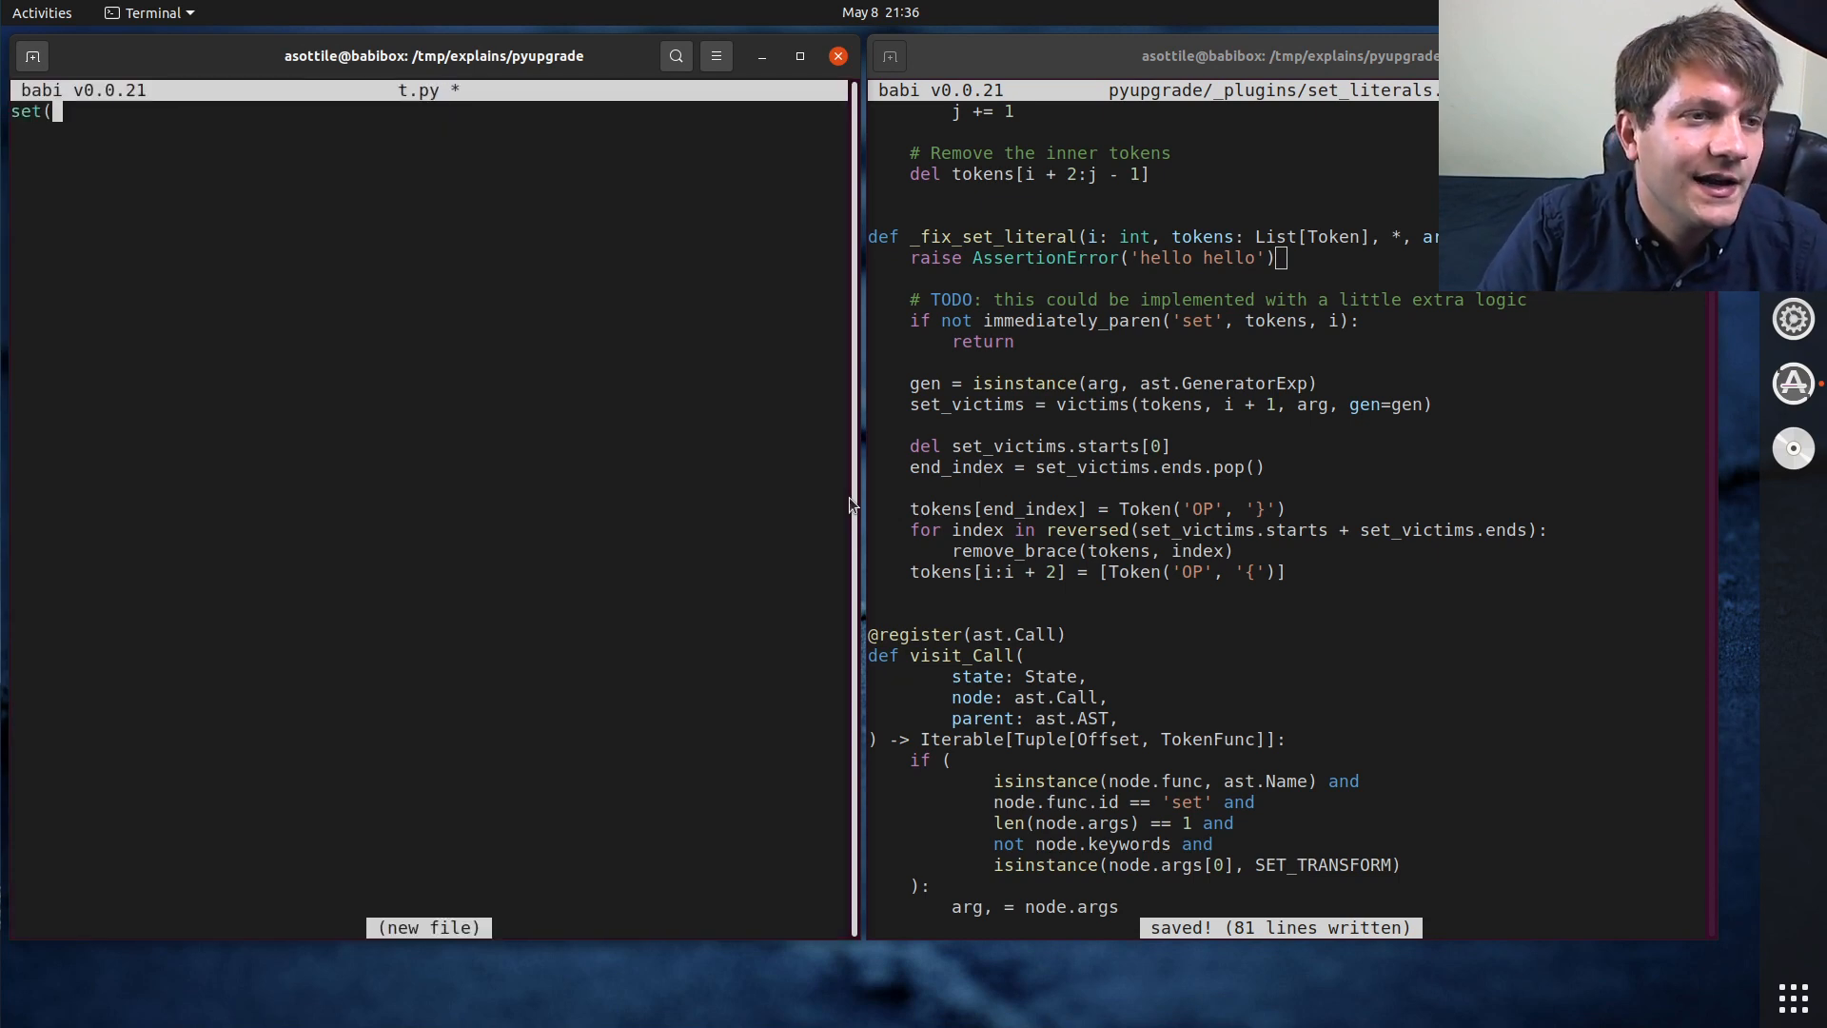
text((1, 2, 3)
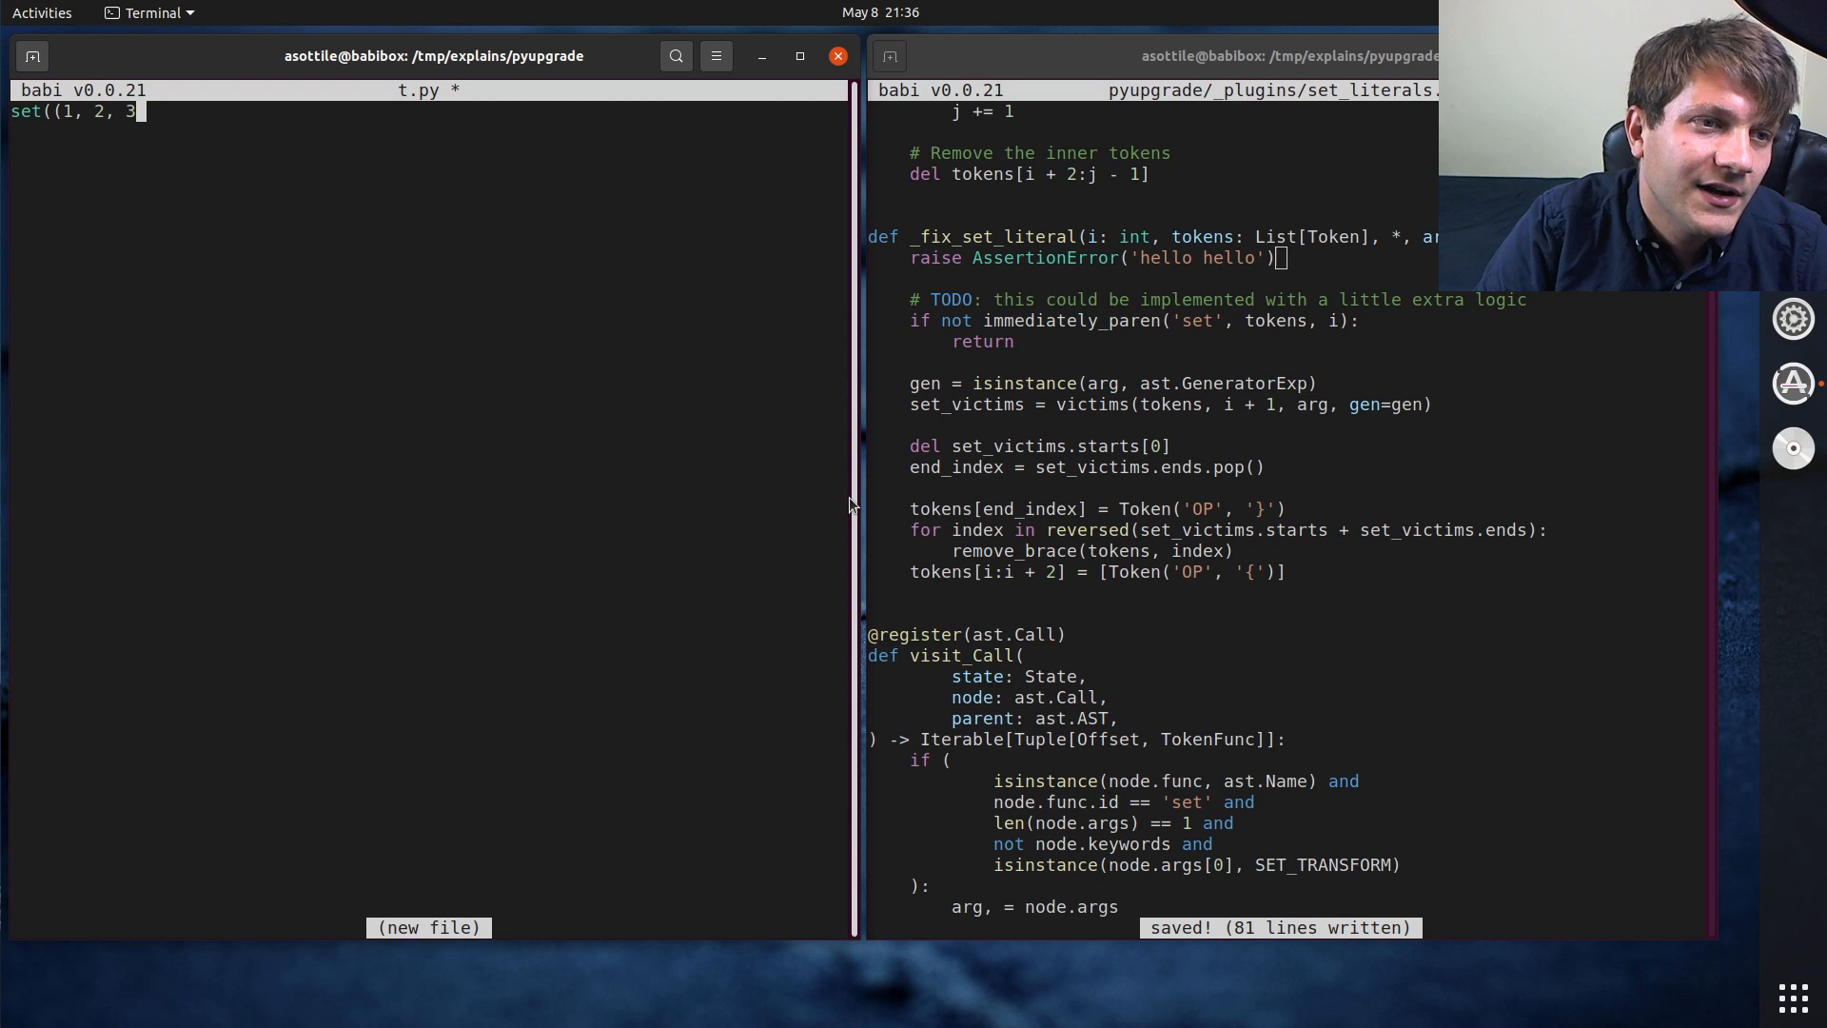
text()) # {1, 2, 3)
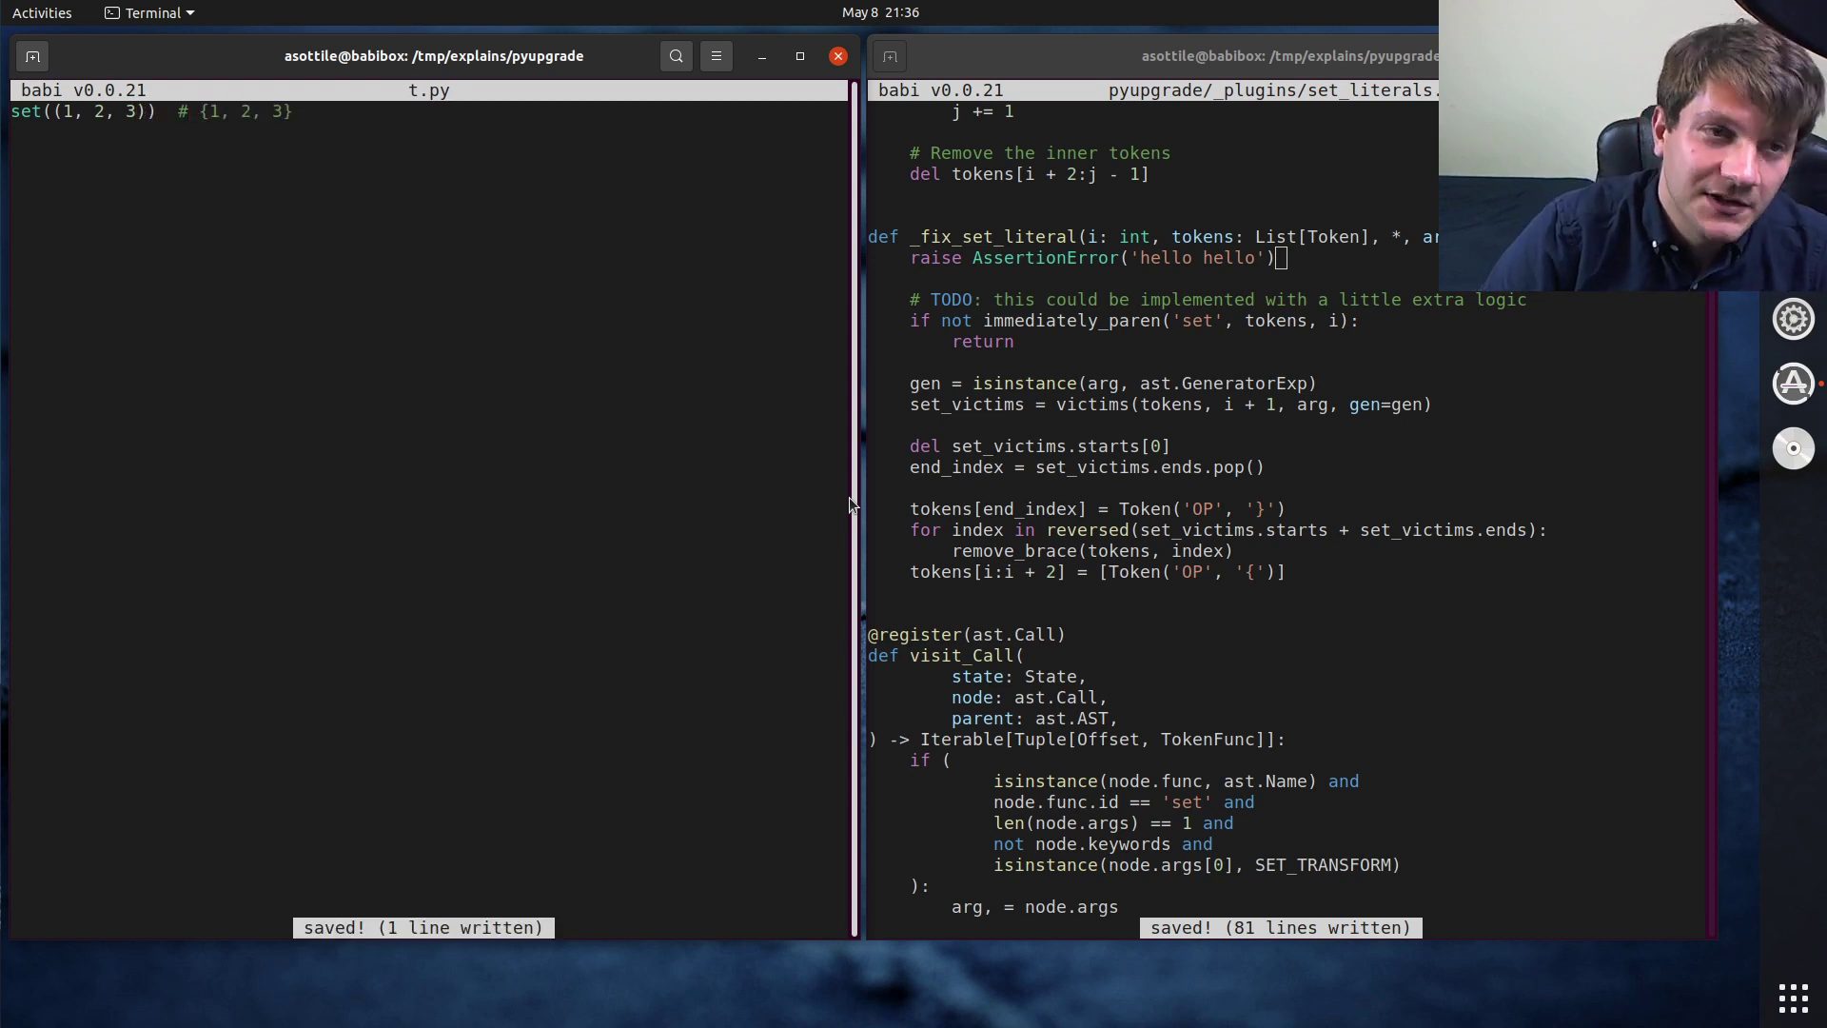
text(pytu)
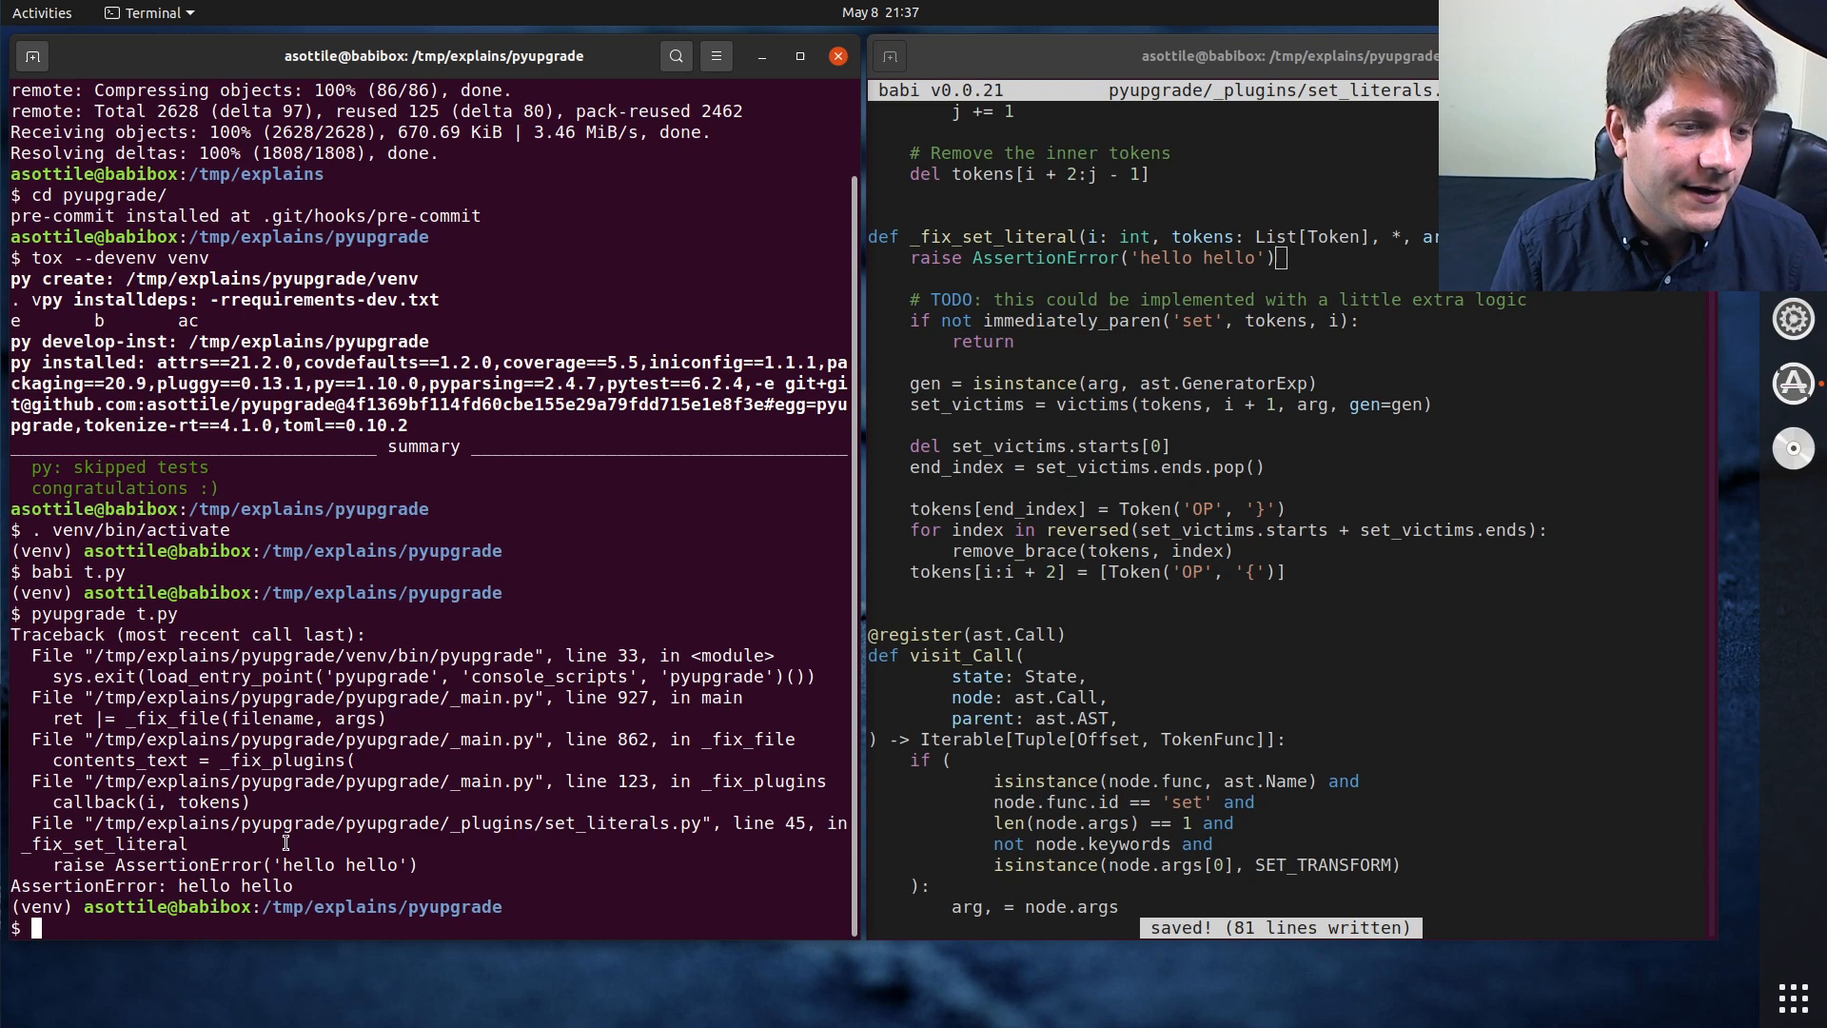
mouse_move(299, 856)
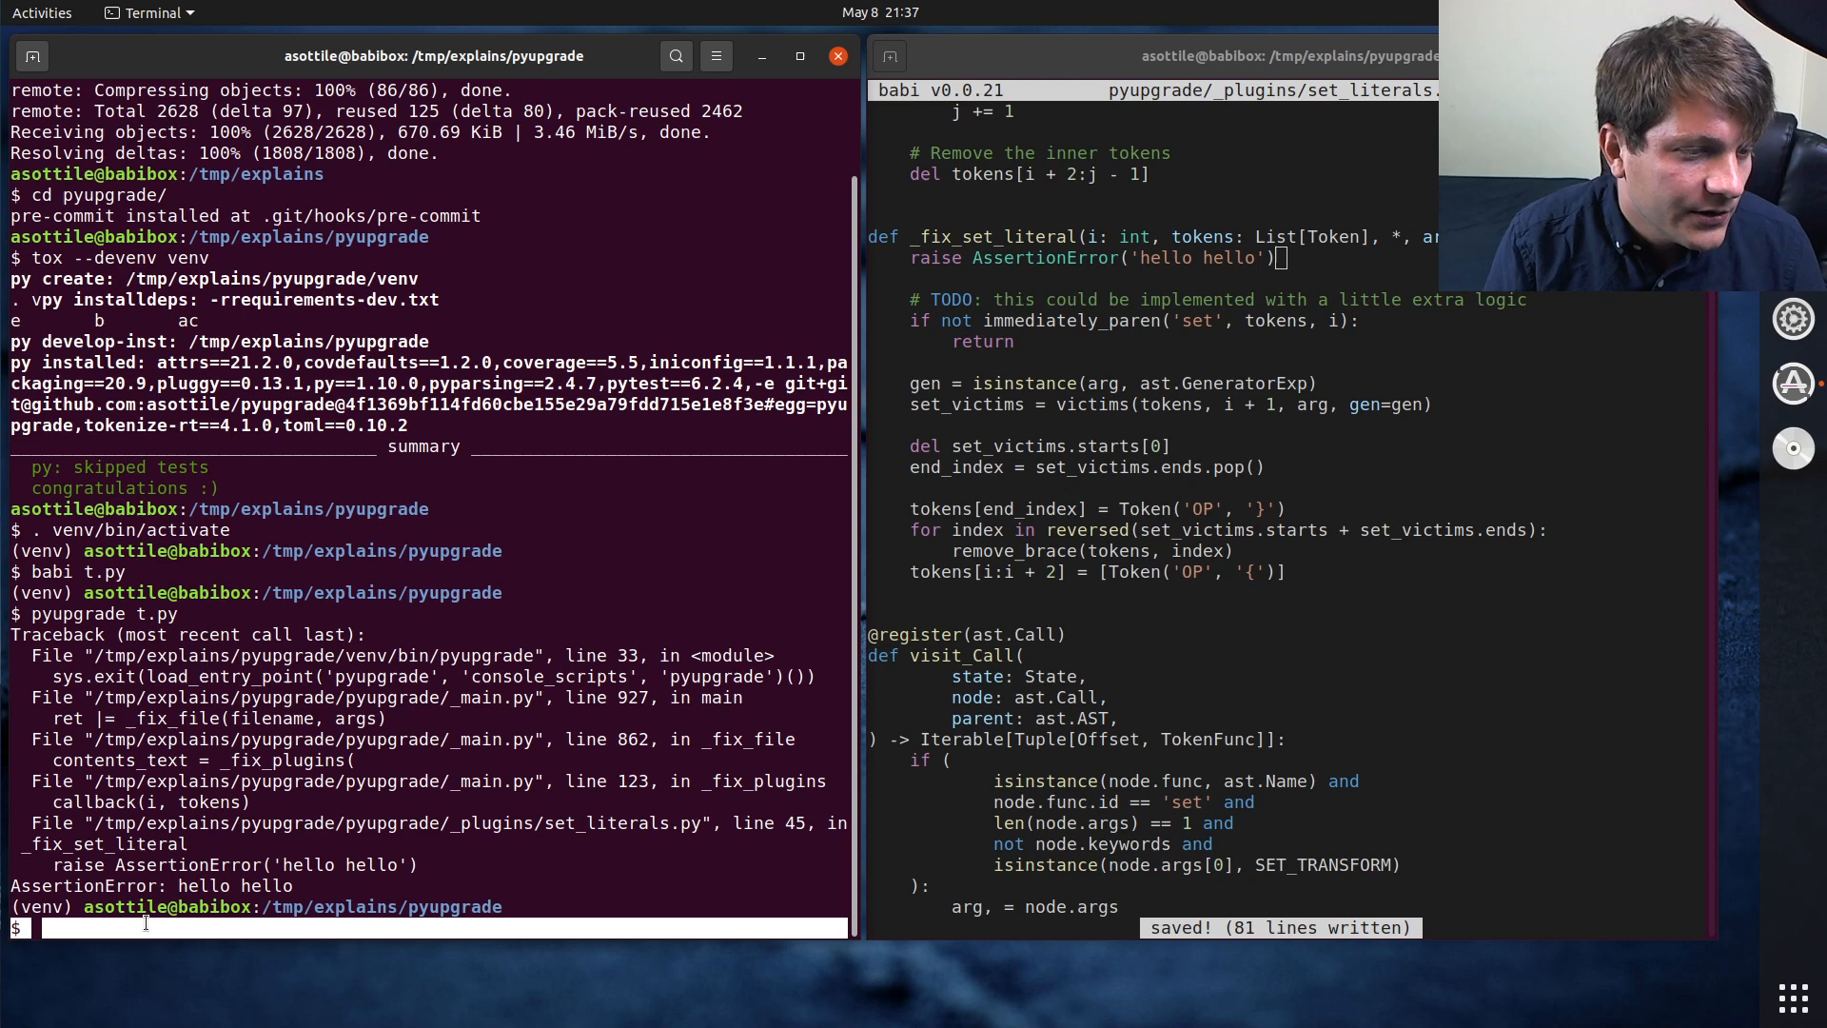
Step: Highlight the raise AssertionError line from set_literals.py in the pyupgrade traceback
double_click(188, 865)
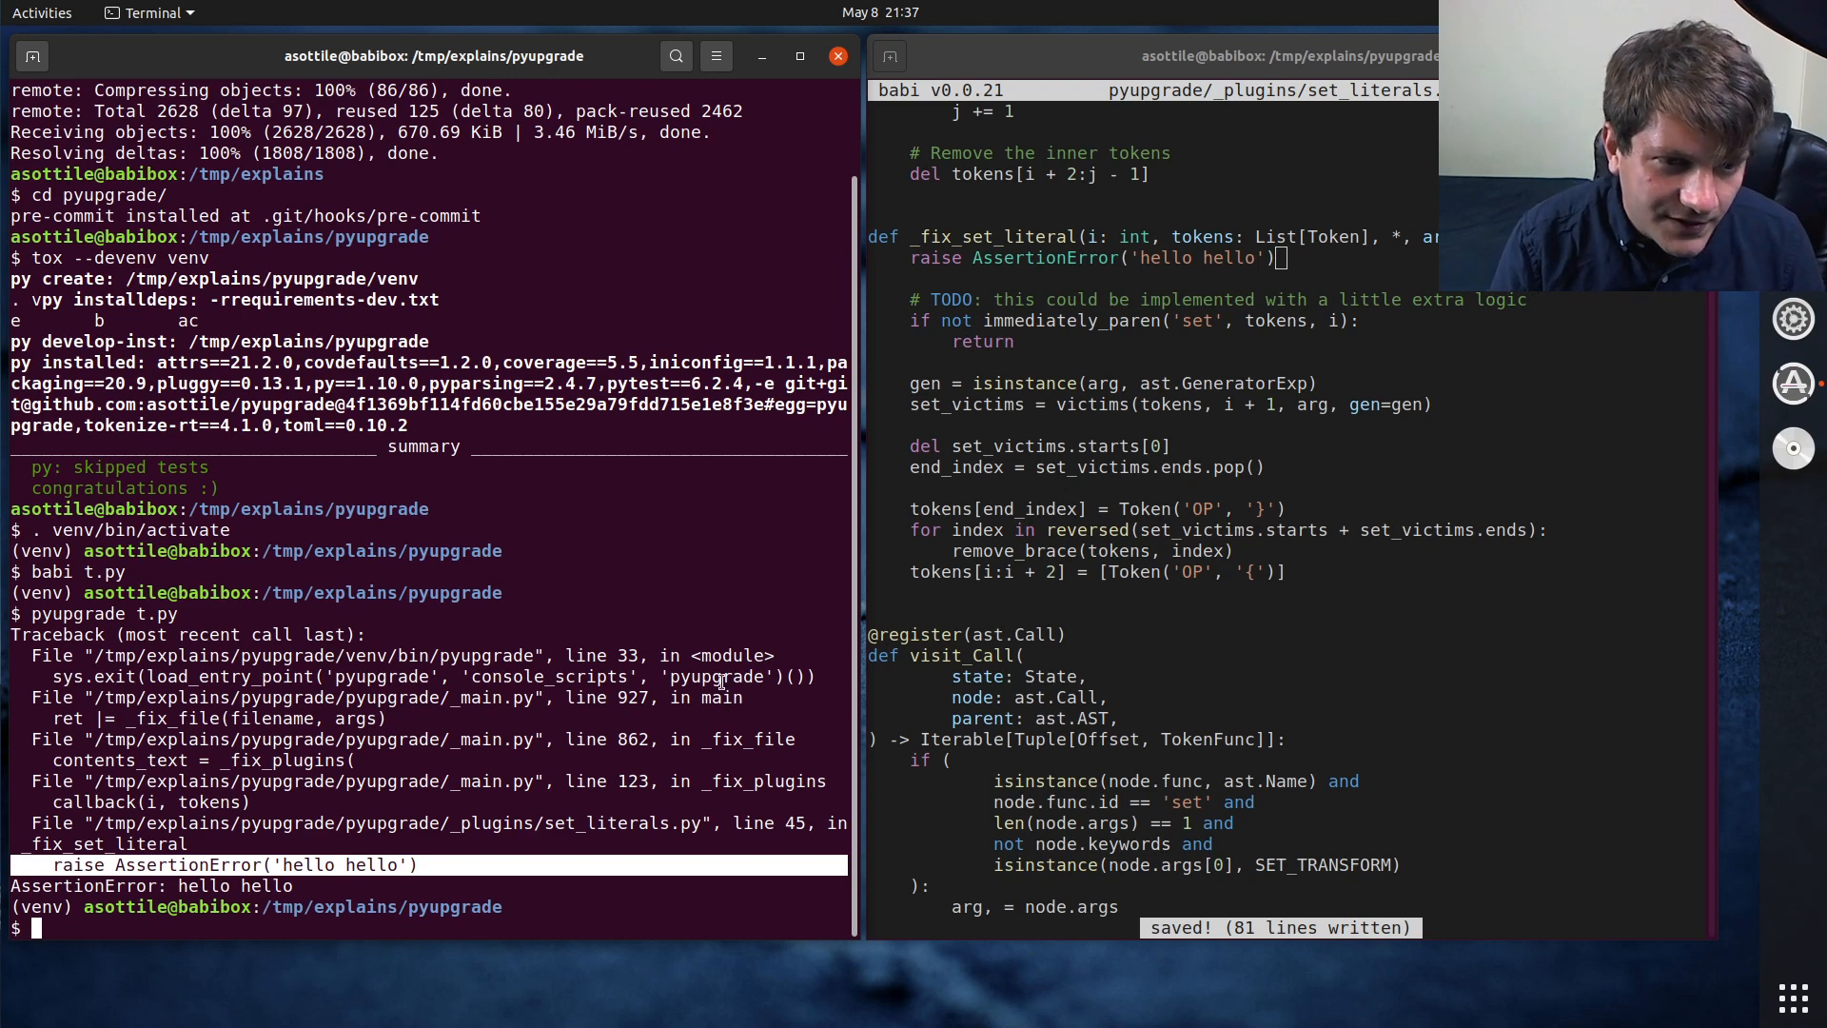
mouse_move(792, 859)
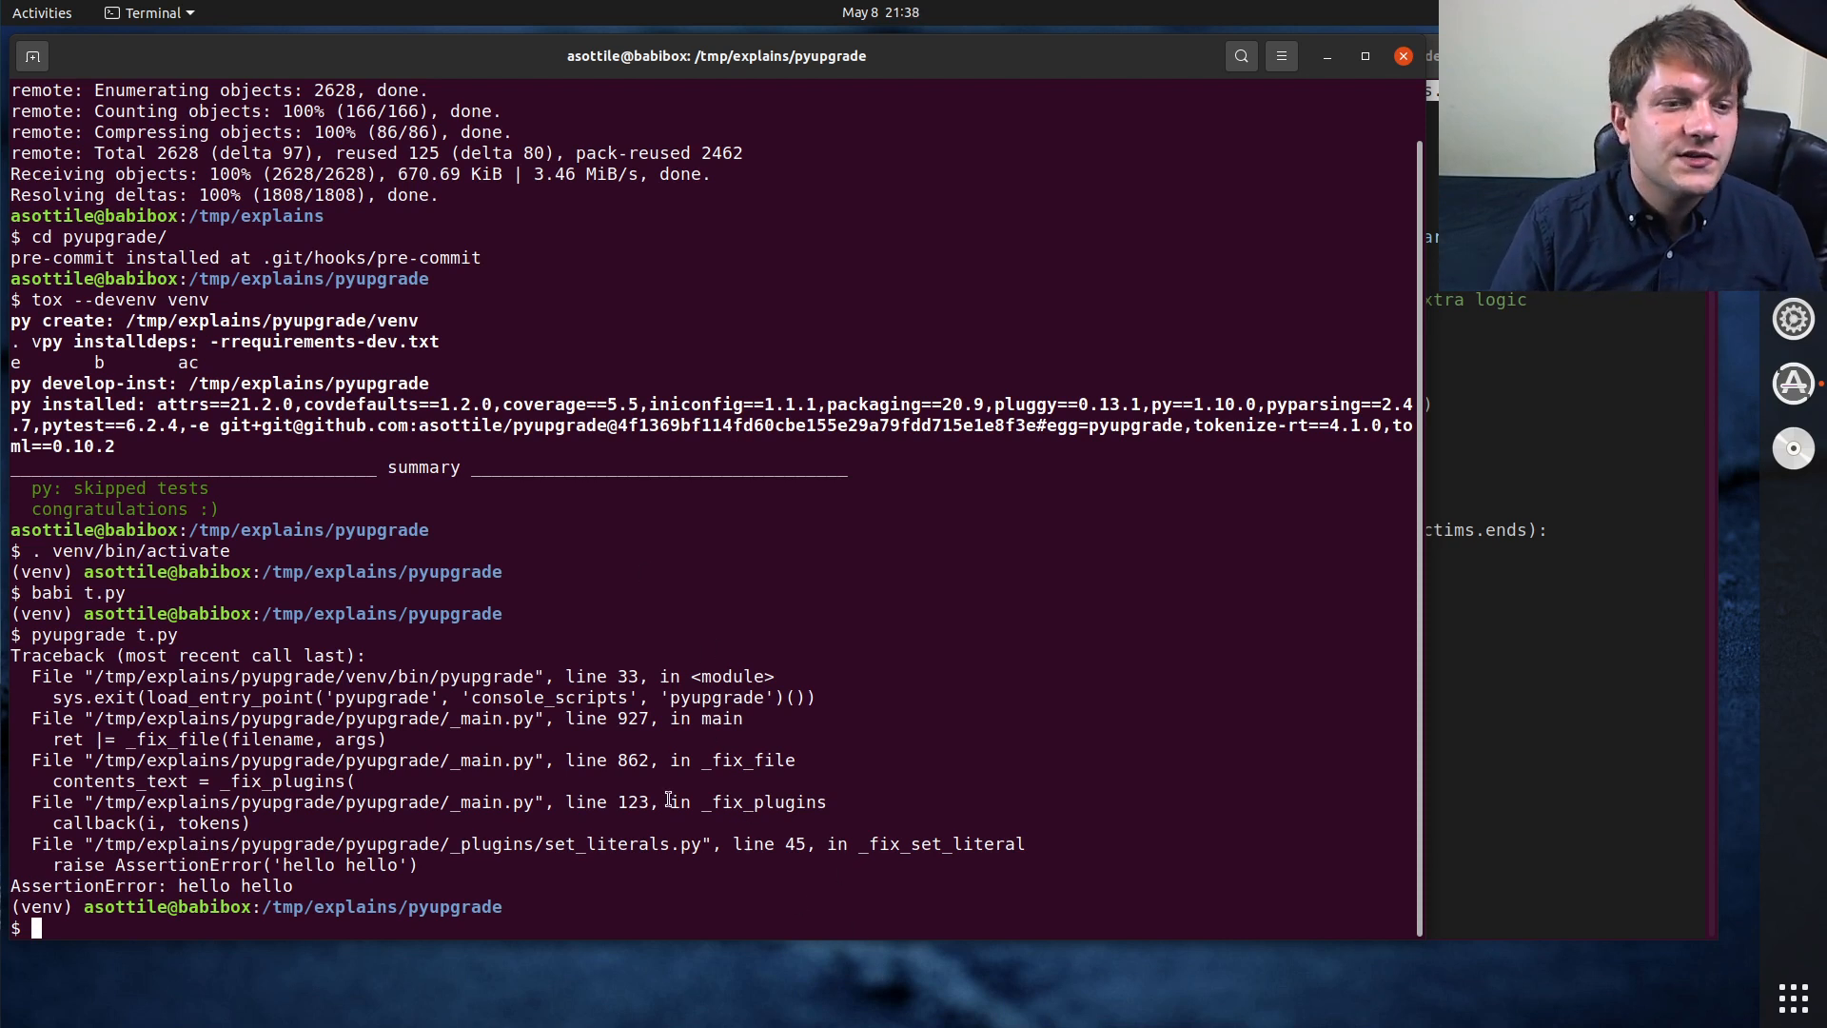
mouse_move(120, 654)
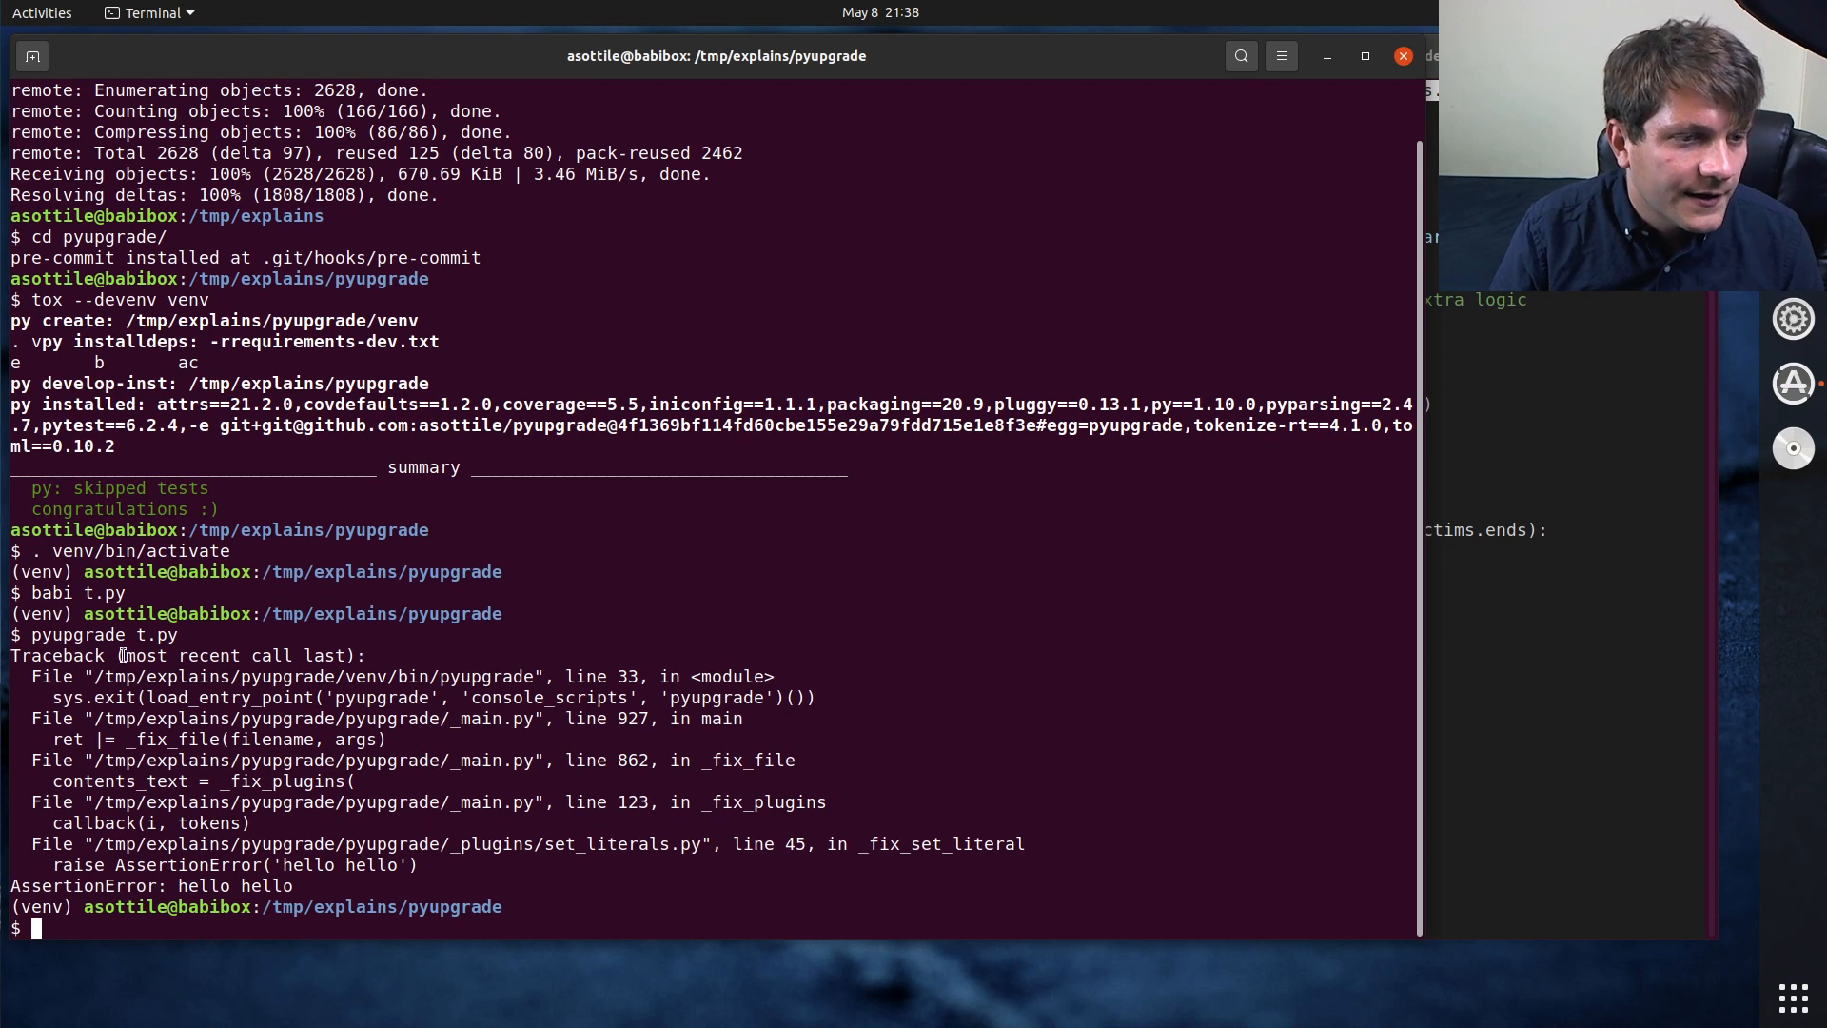
Step: Trace the traceback's call chain, highlighting the raise line and the main function name
double_click(314, 677)
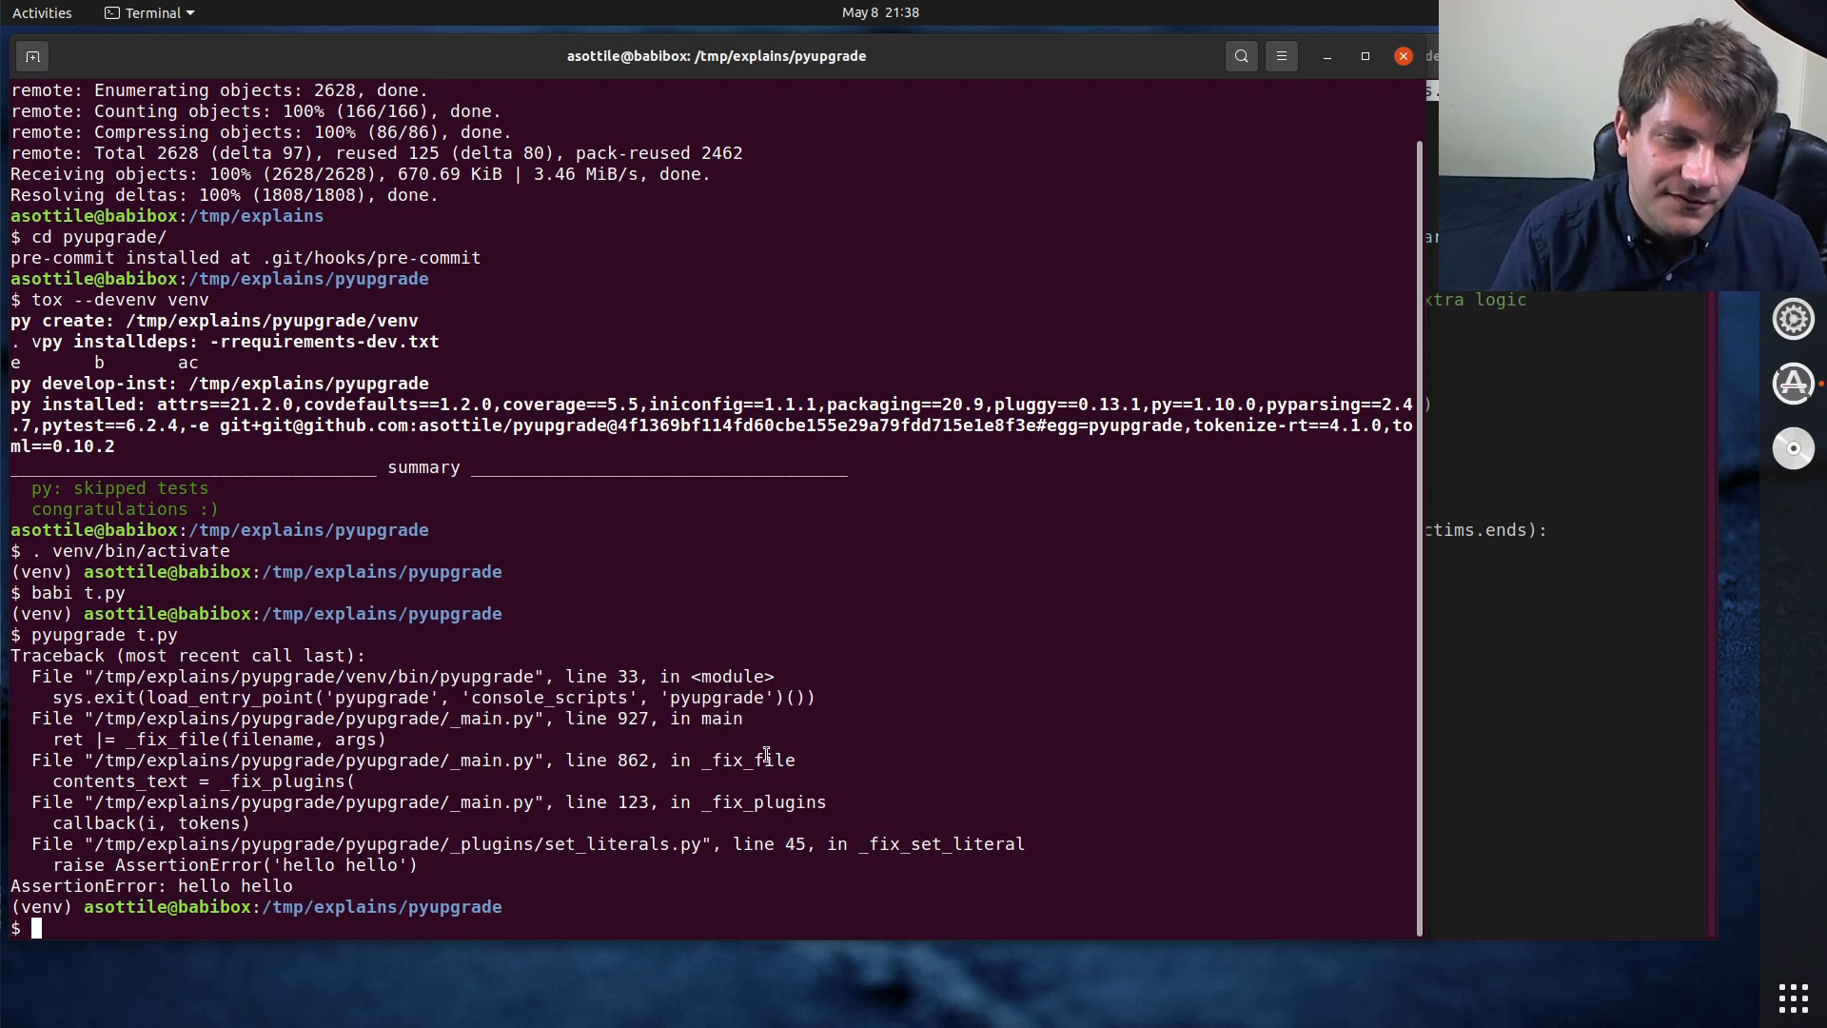
mouse_move(934, 844)
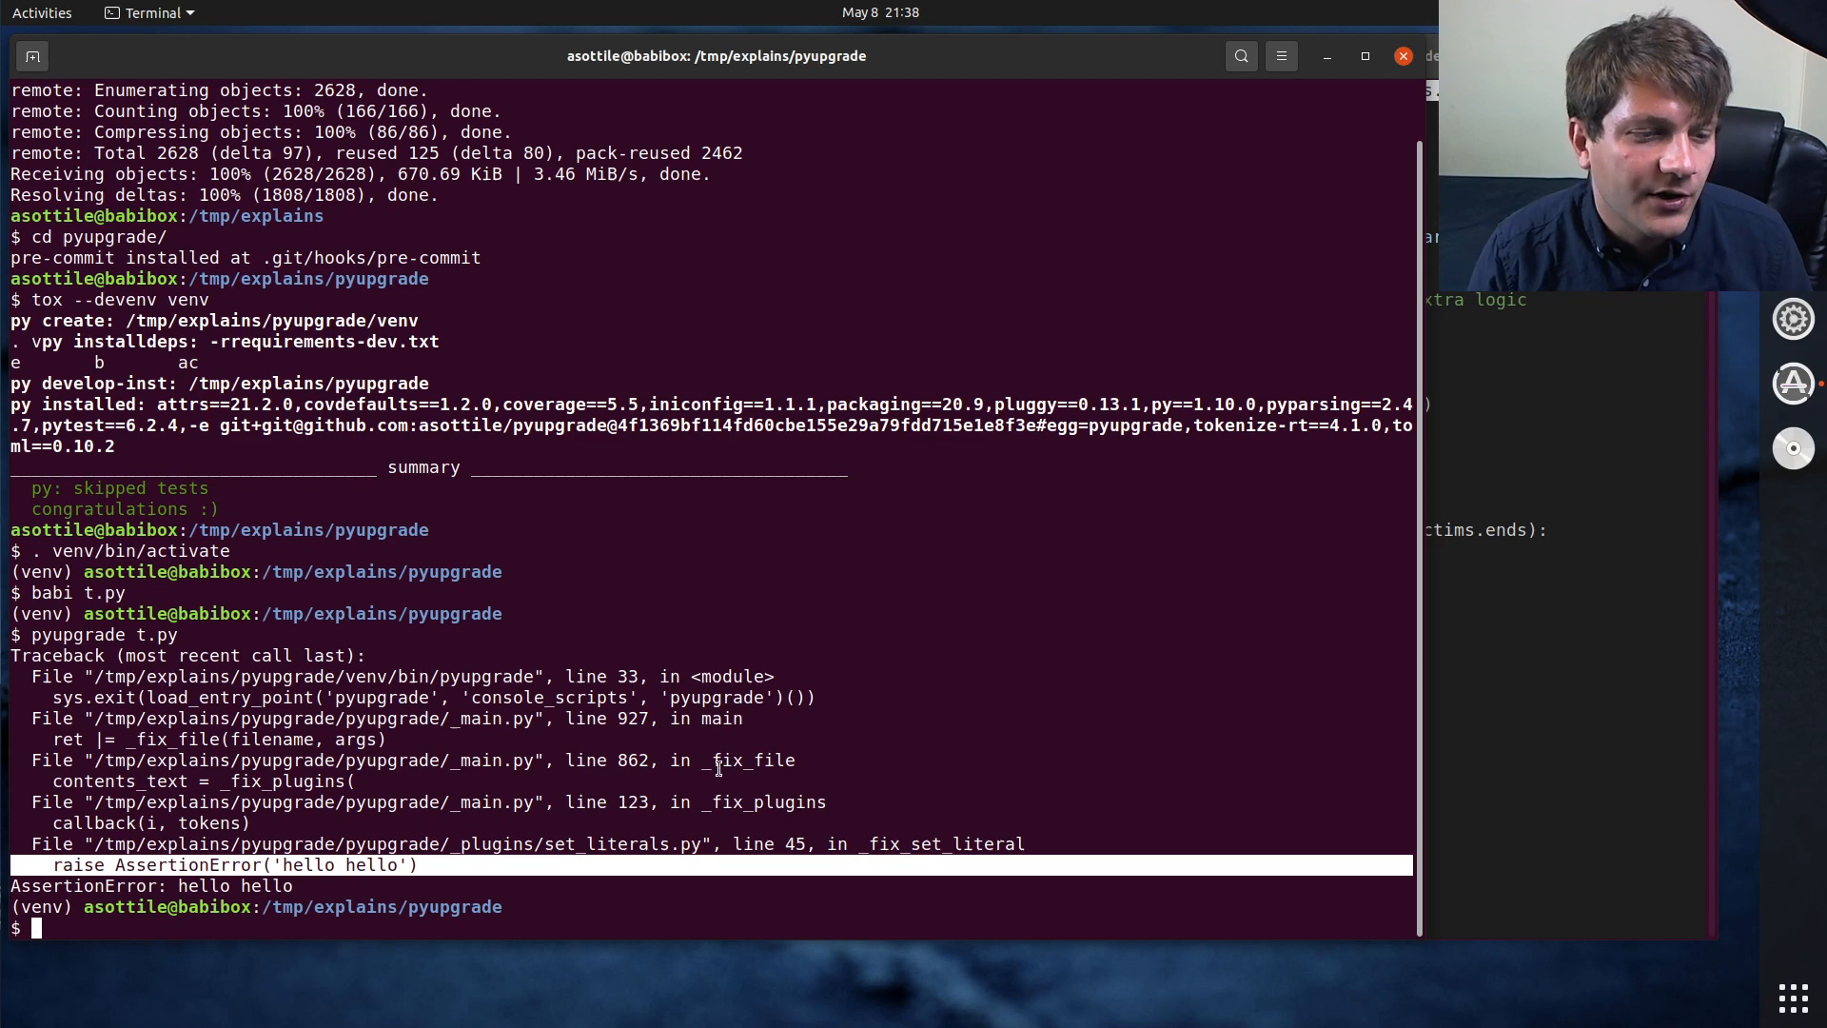
double_click(187, 865)
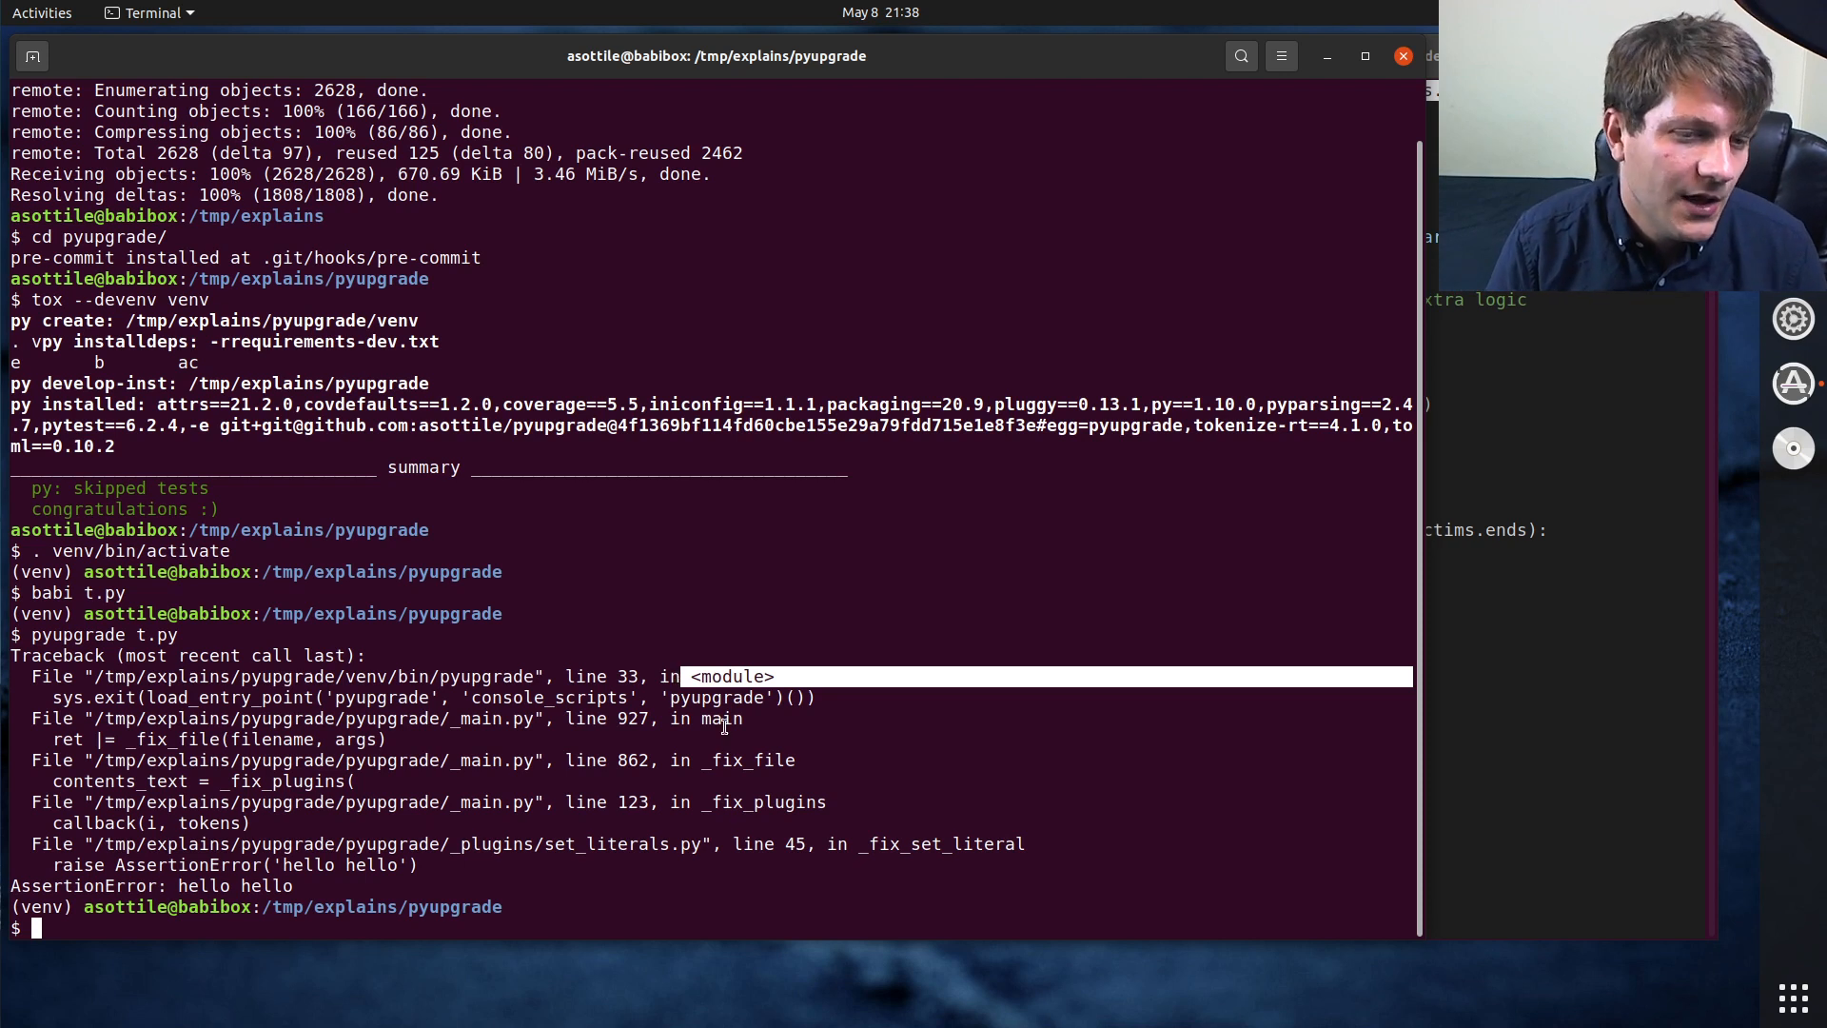
double_click(722, 718)
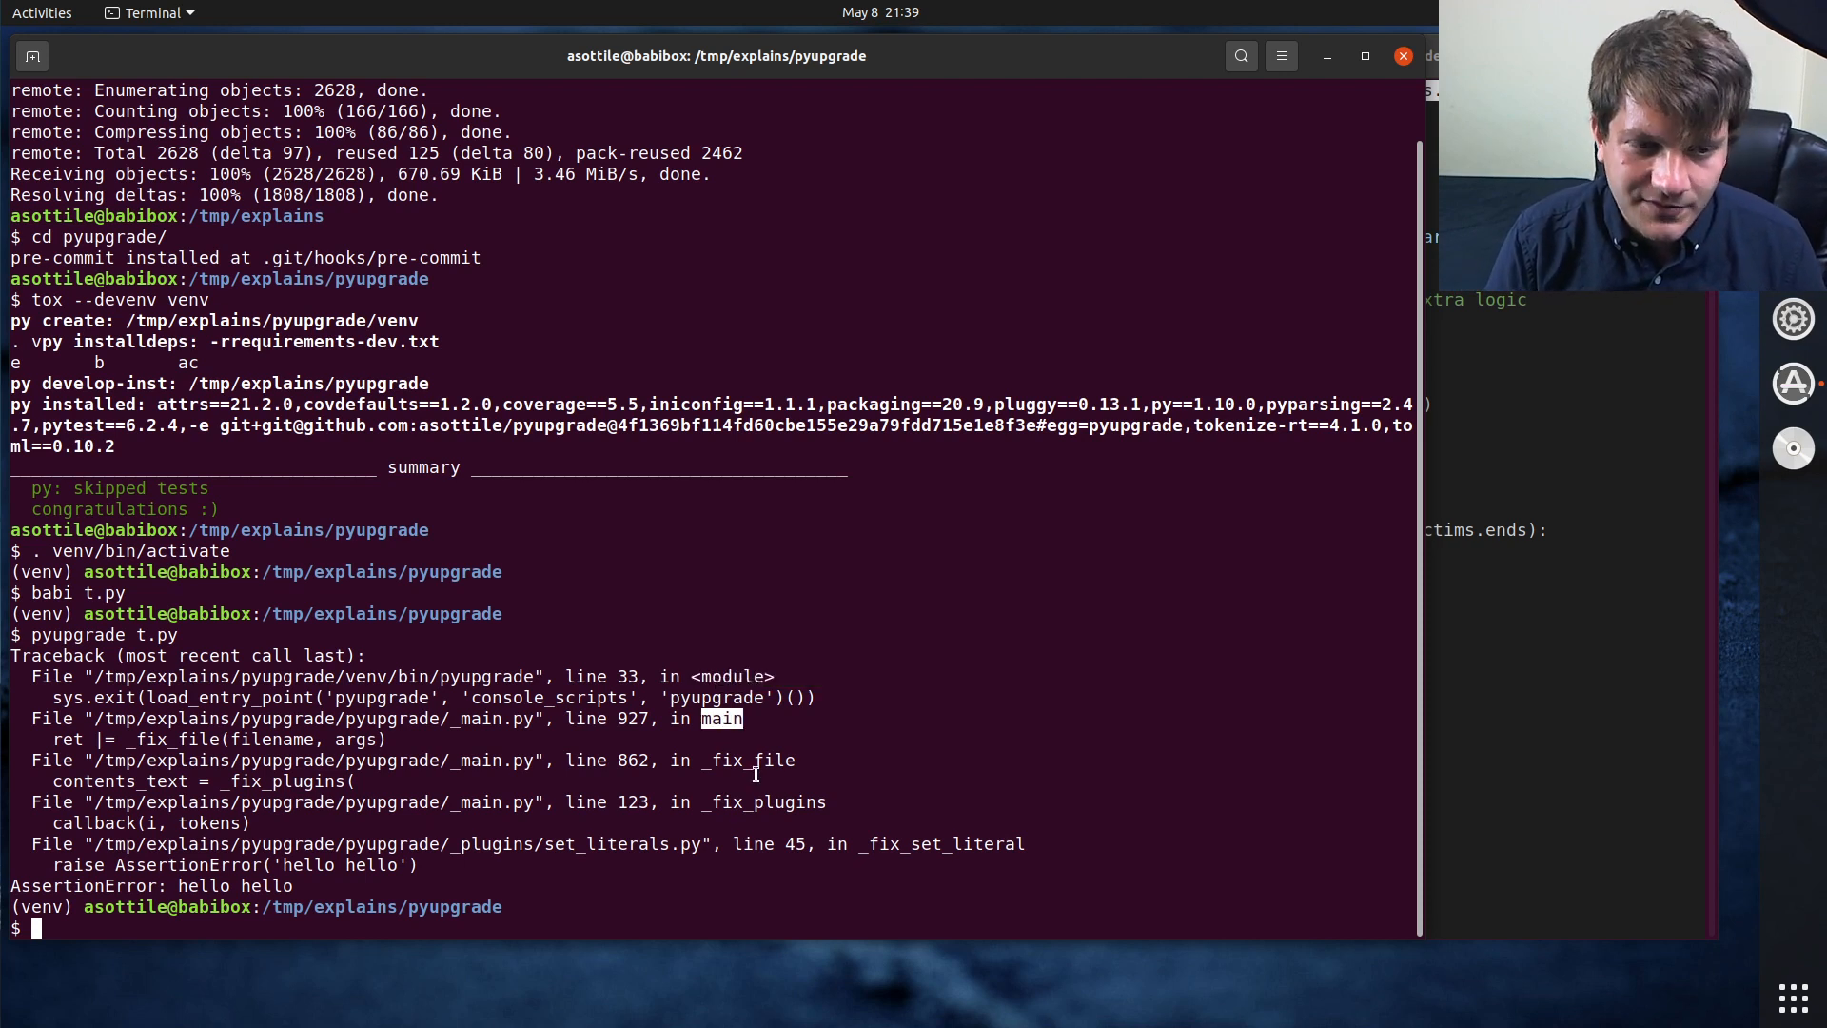
mouse_move(721, 969)
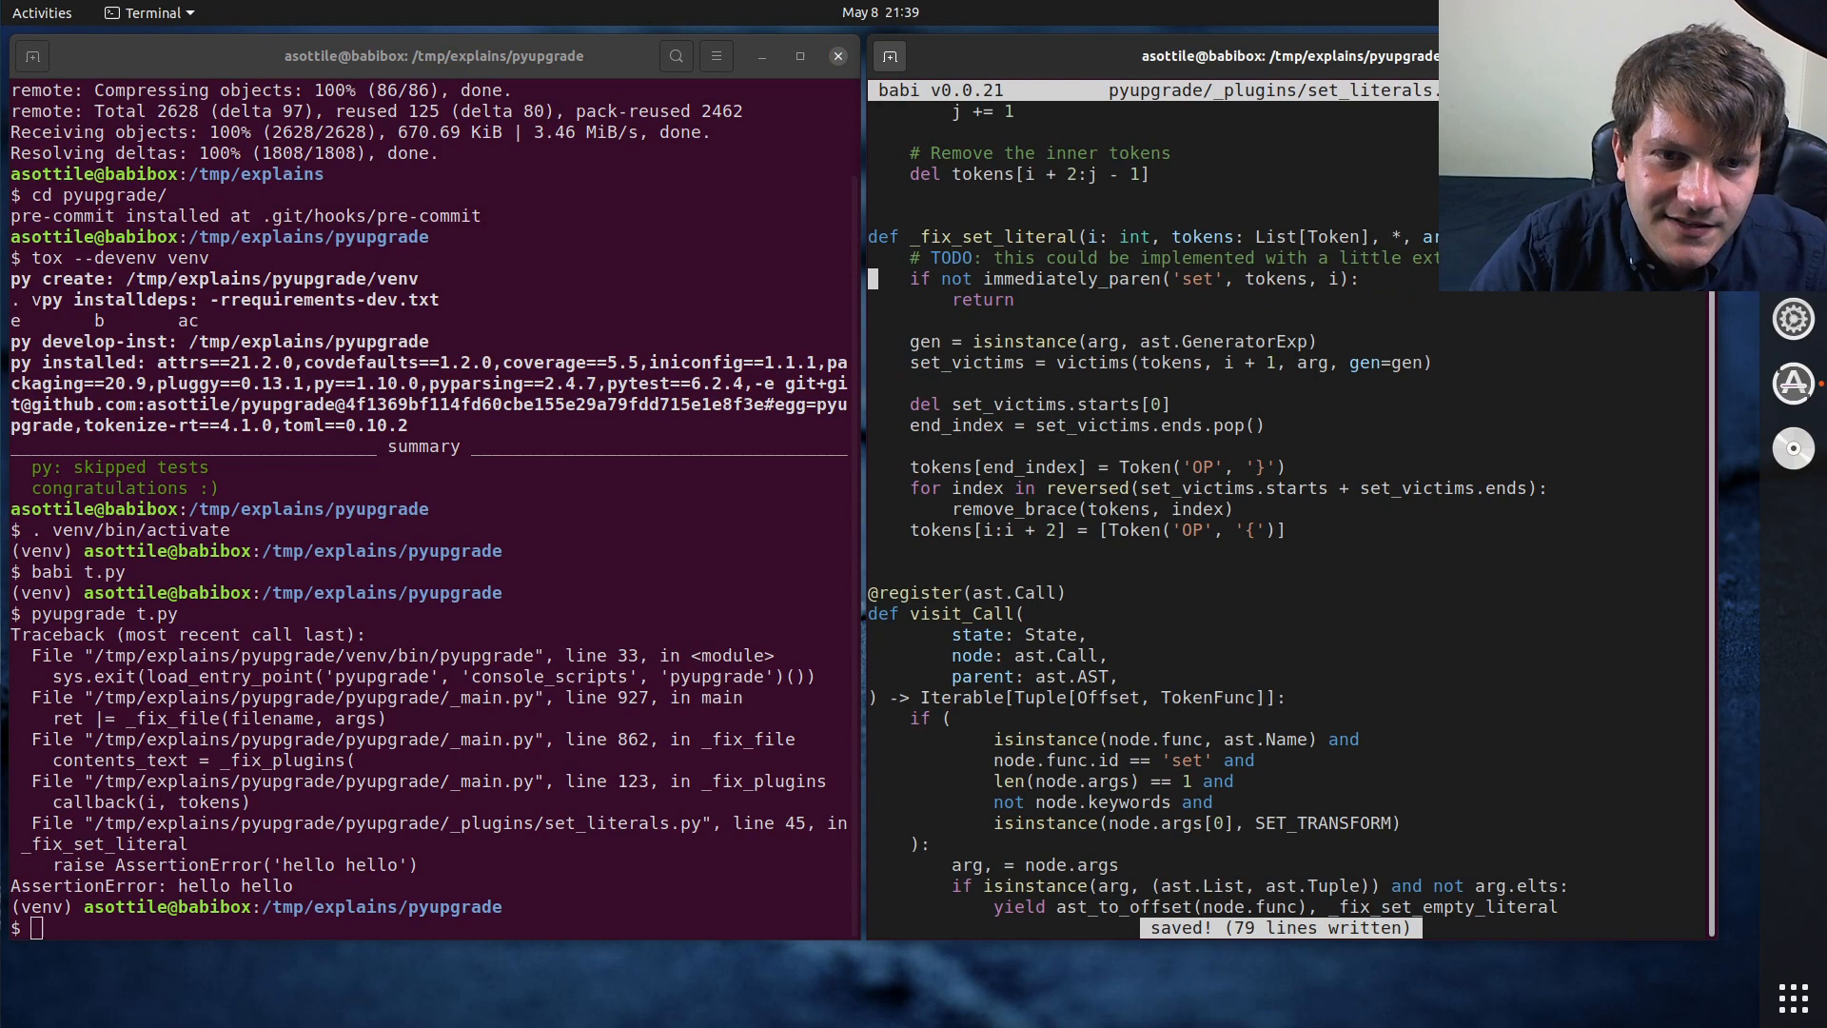
Step: Git grep for except, then add raise AssertionError('hello hello') under except SyntaxError in _main.py
text(git gr)
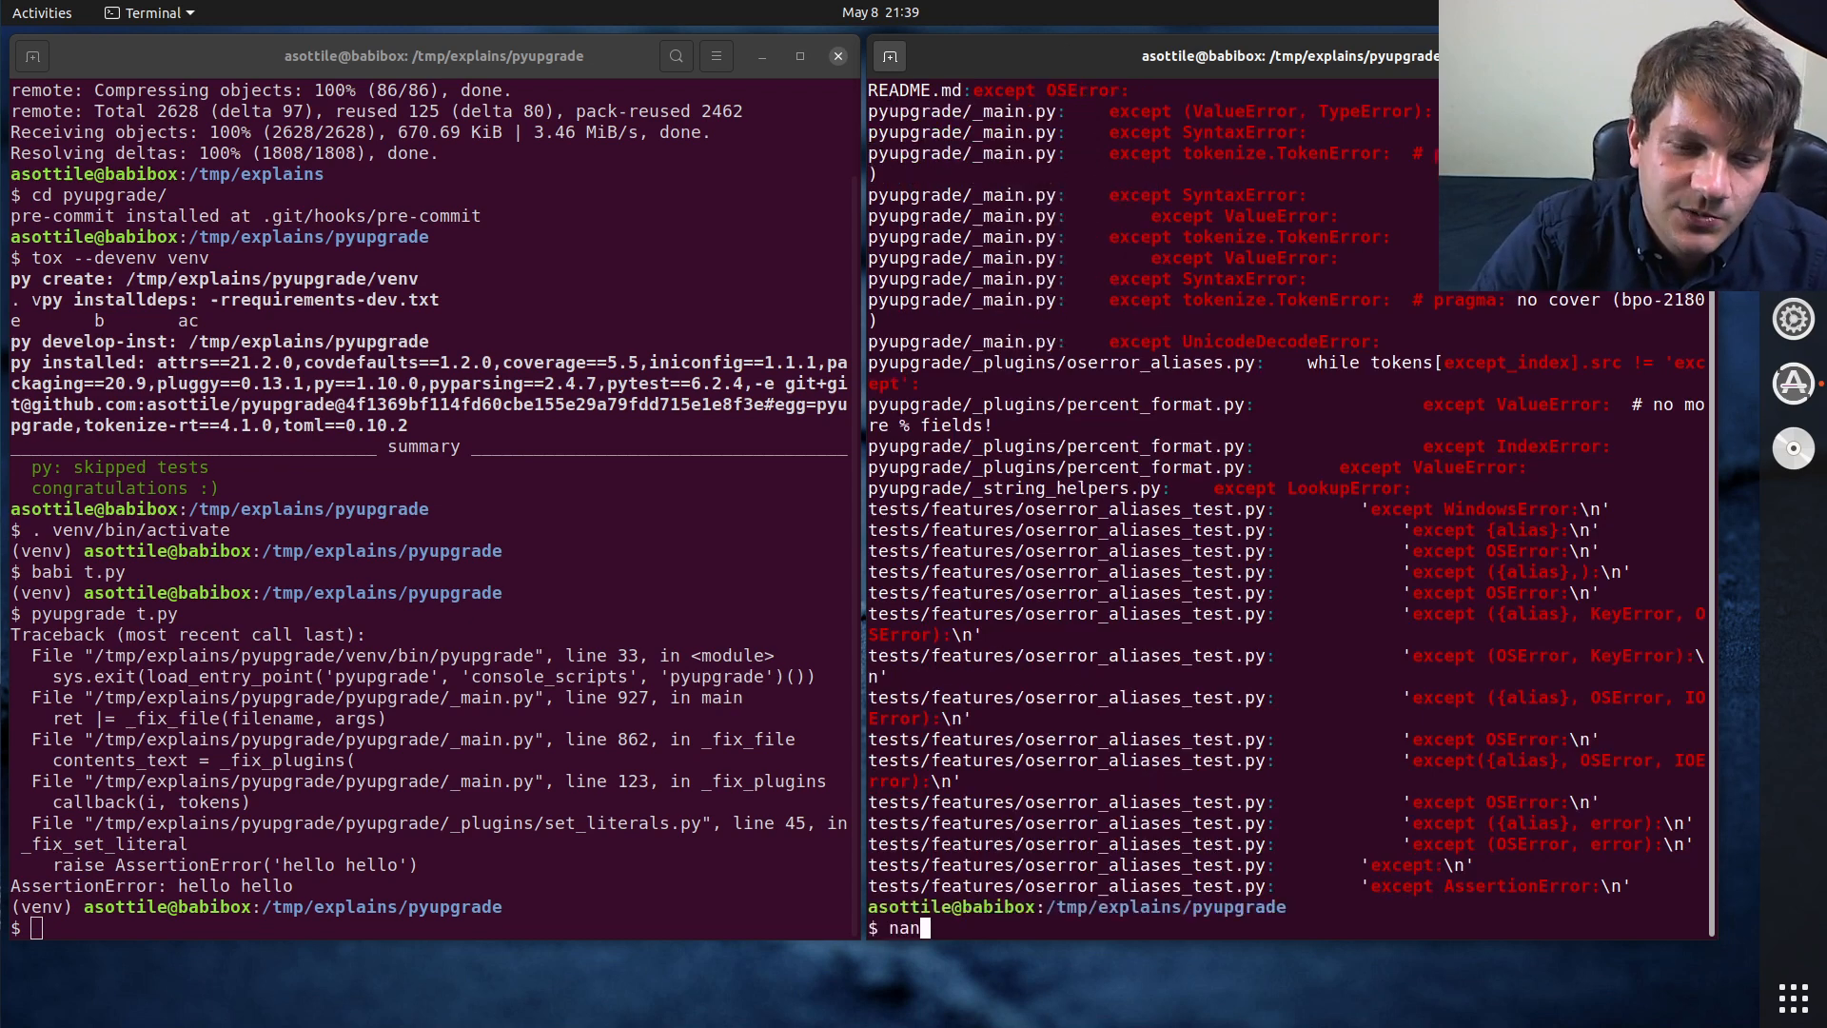
text(xc)
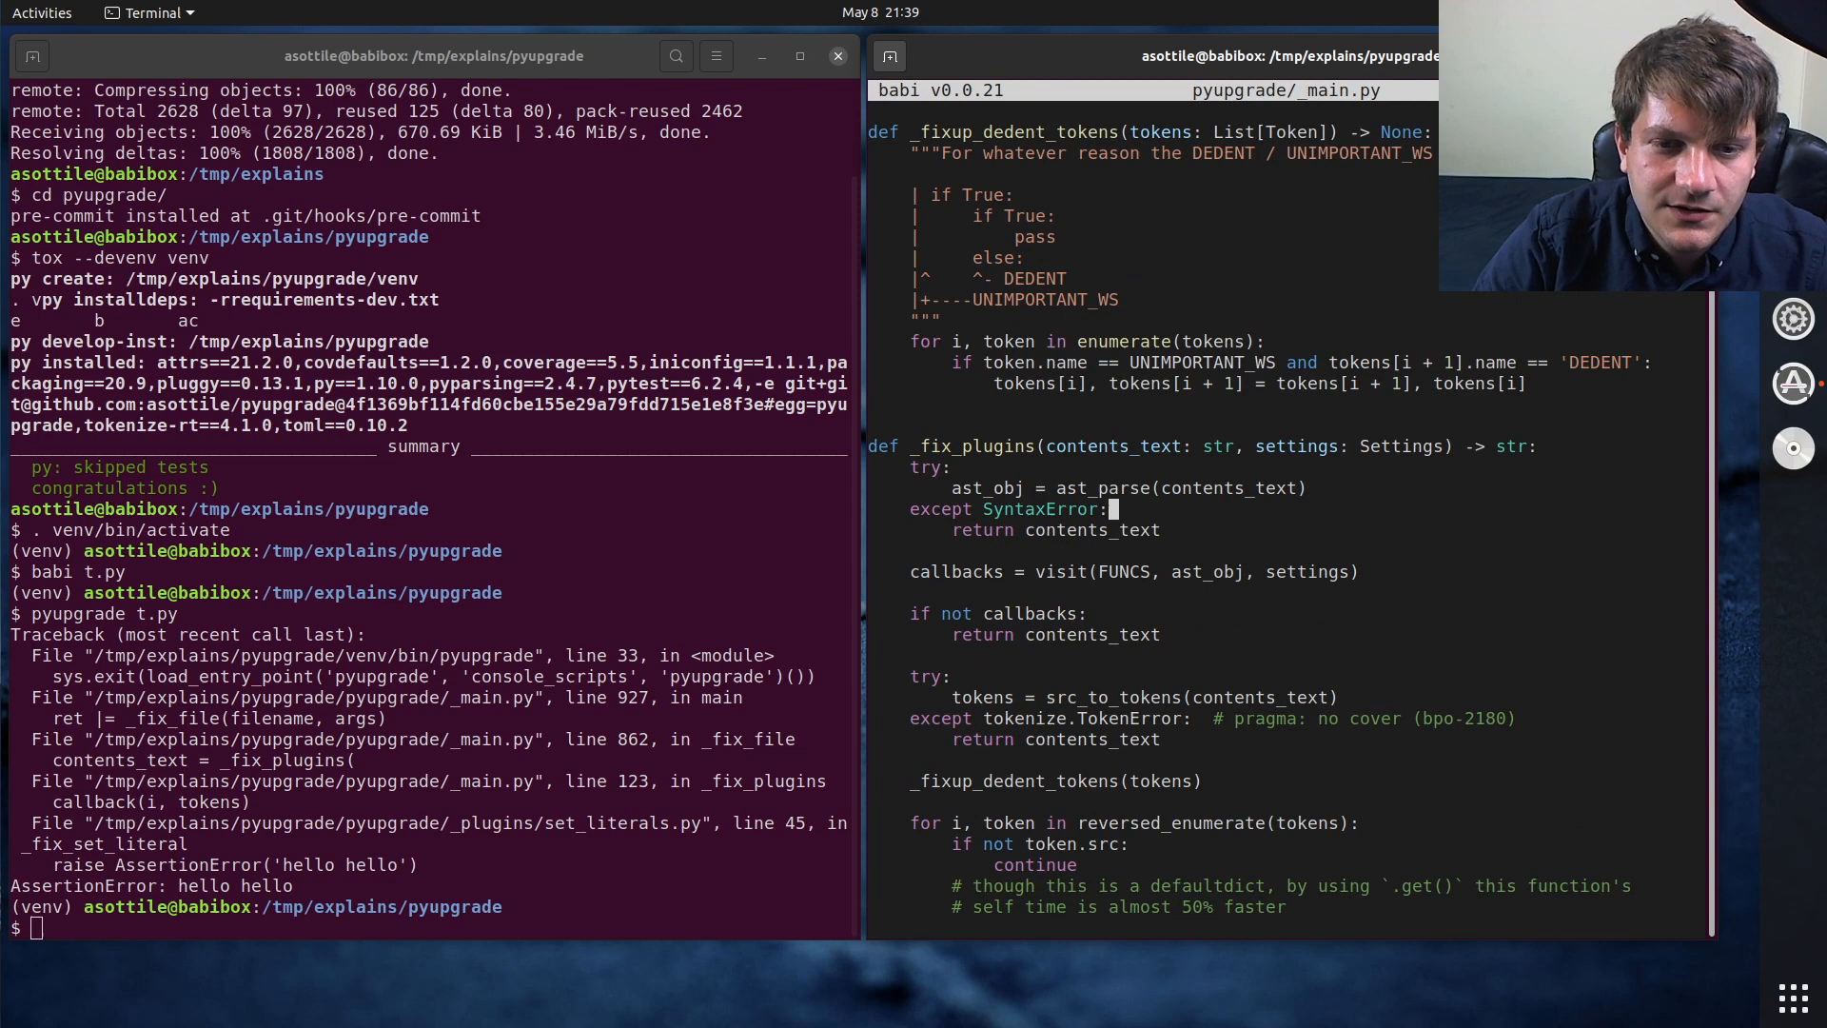
text(raise AssertionError('hello hello)
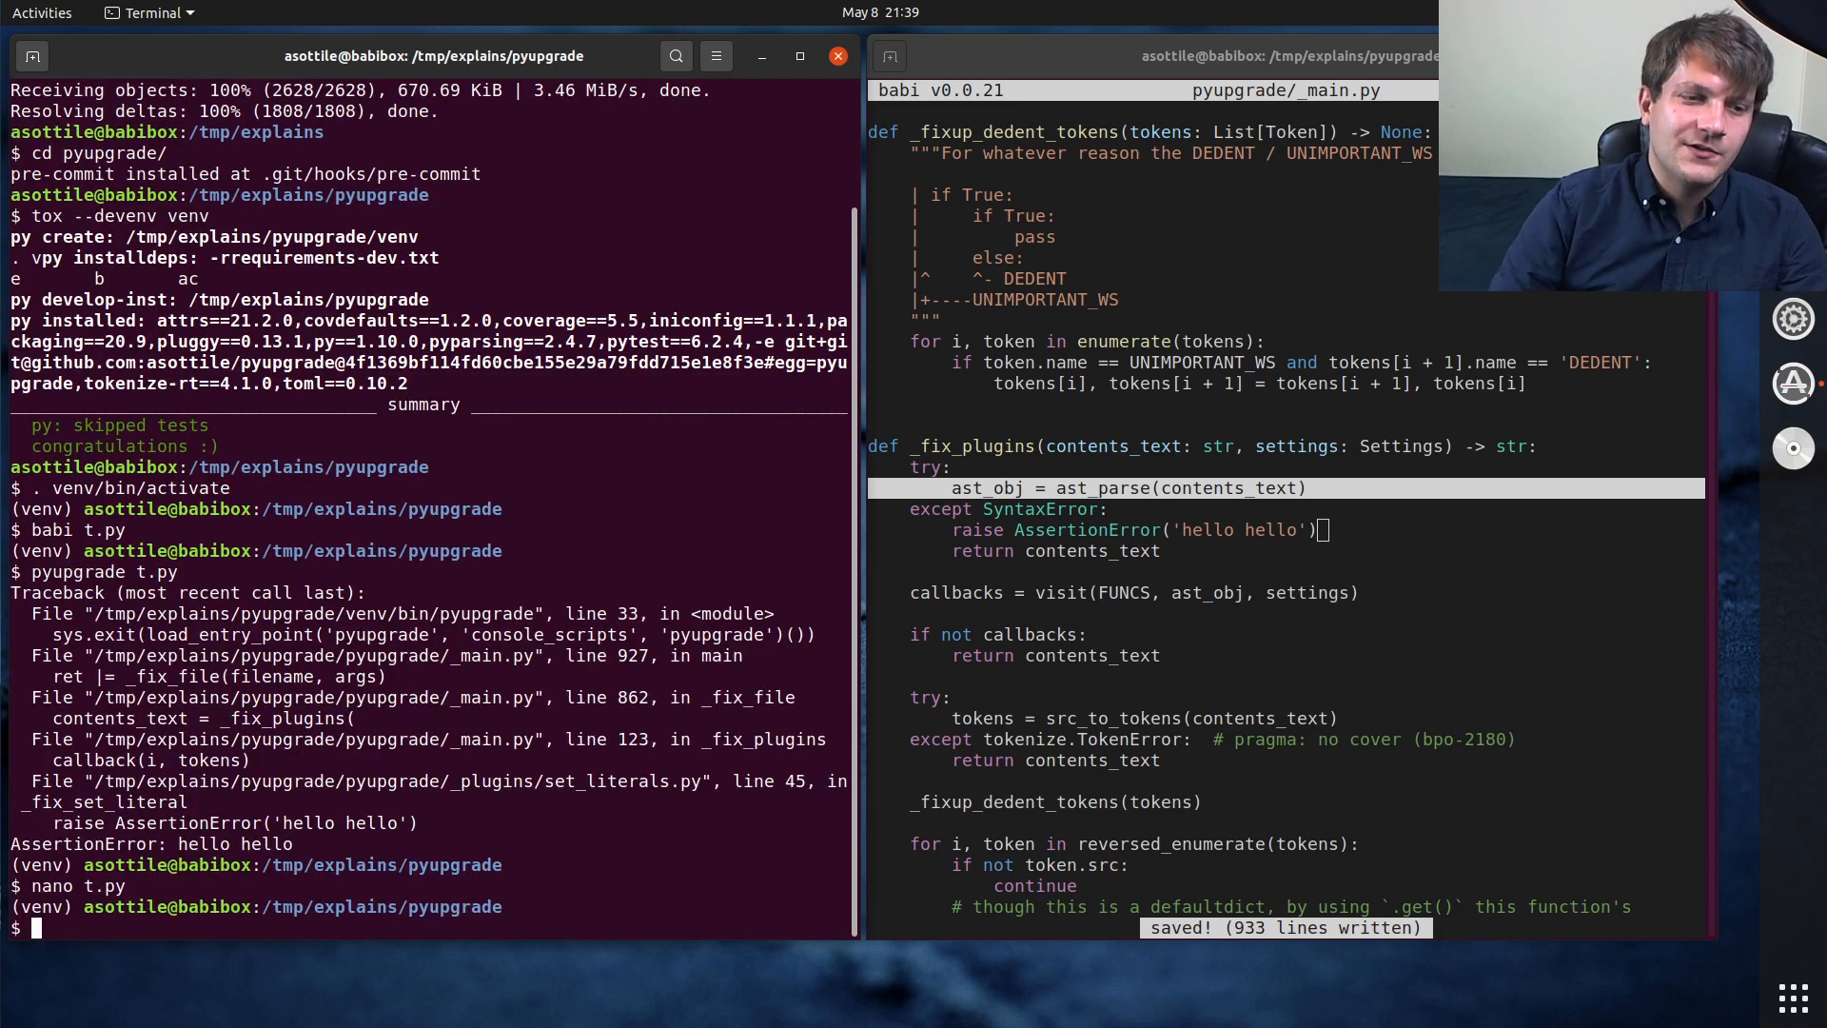
Step: Run python3 t.py to get a SyntaxError, then rerun pyupgrade t.py for the chained traceback
text(python3 t.py)
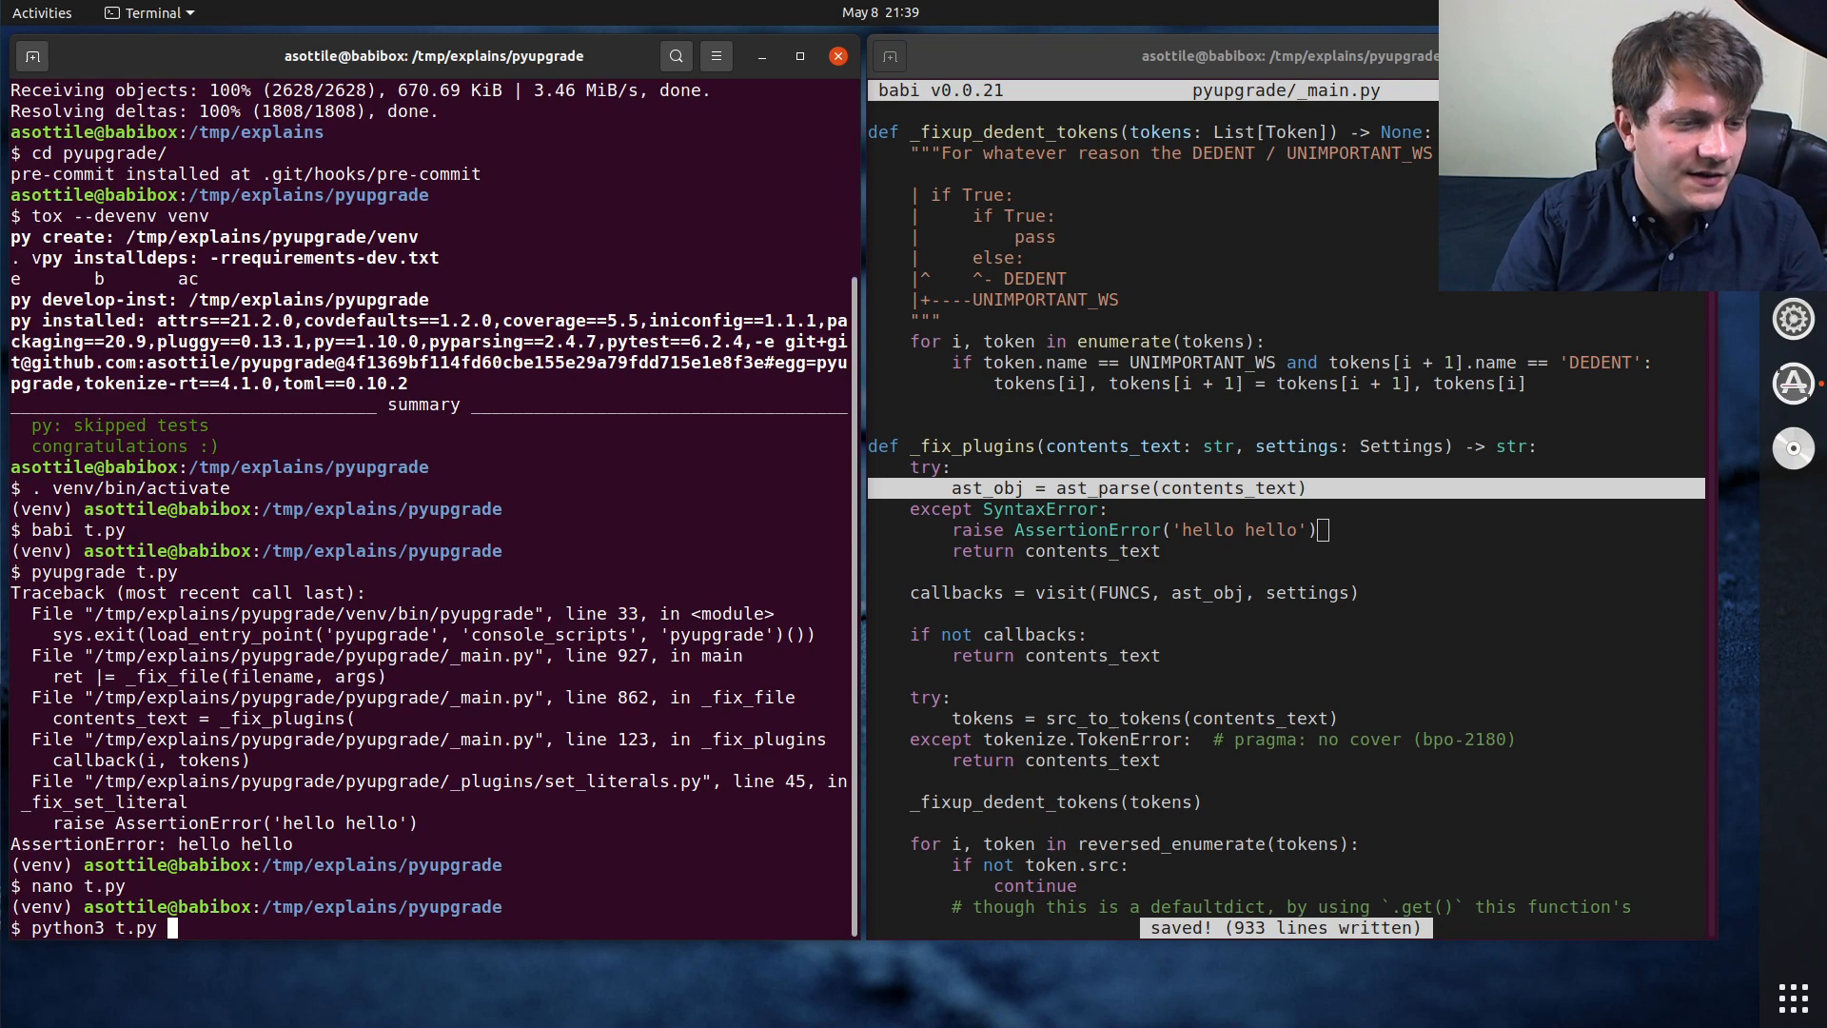
key(Return)
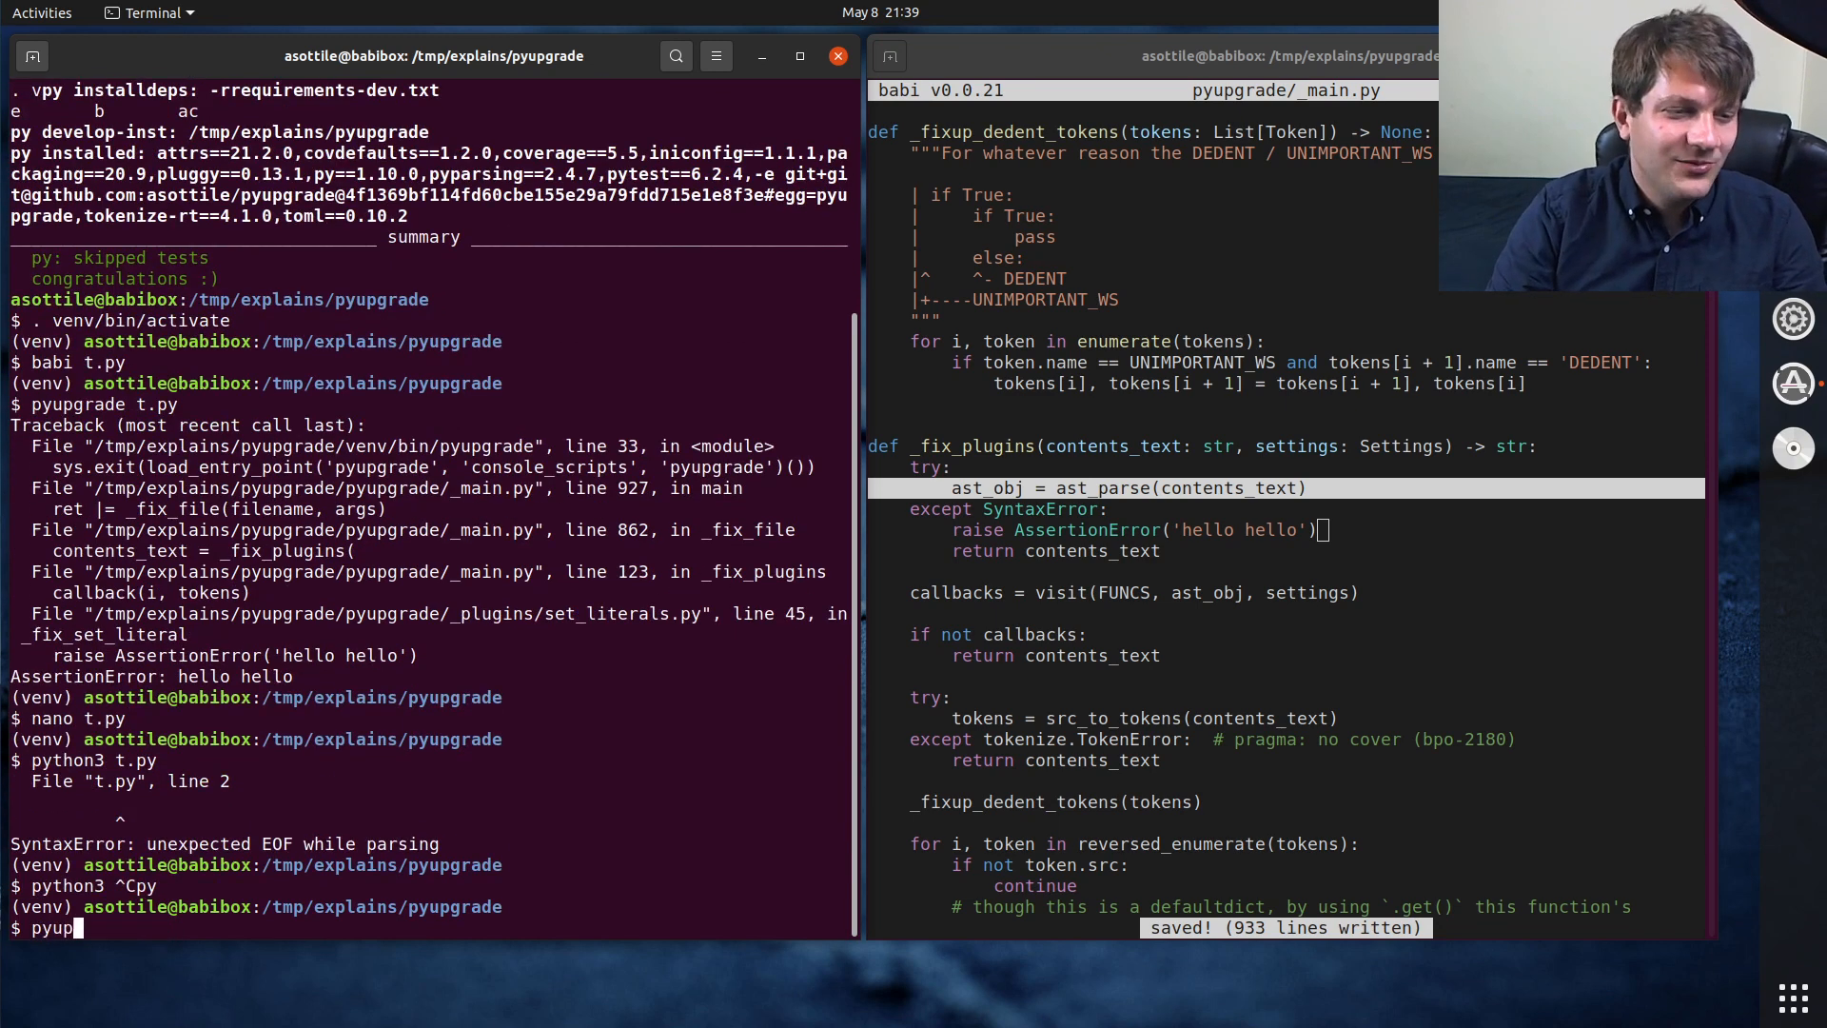
text(rad)
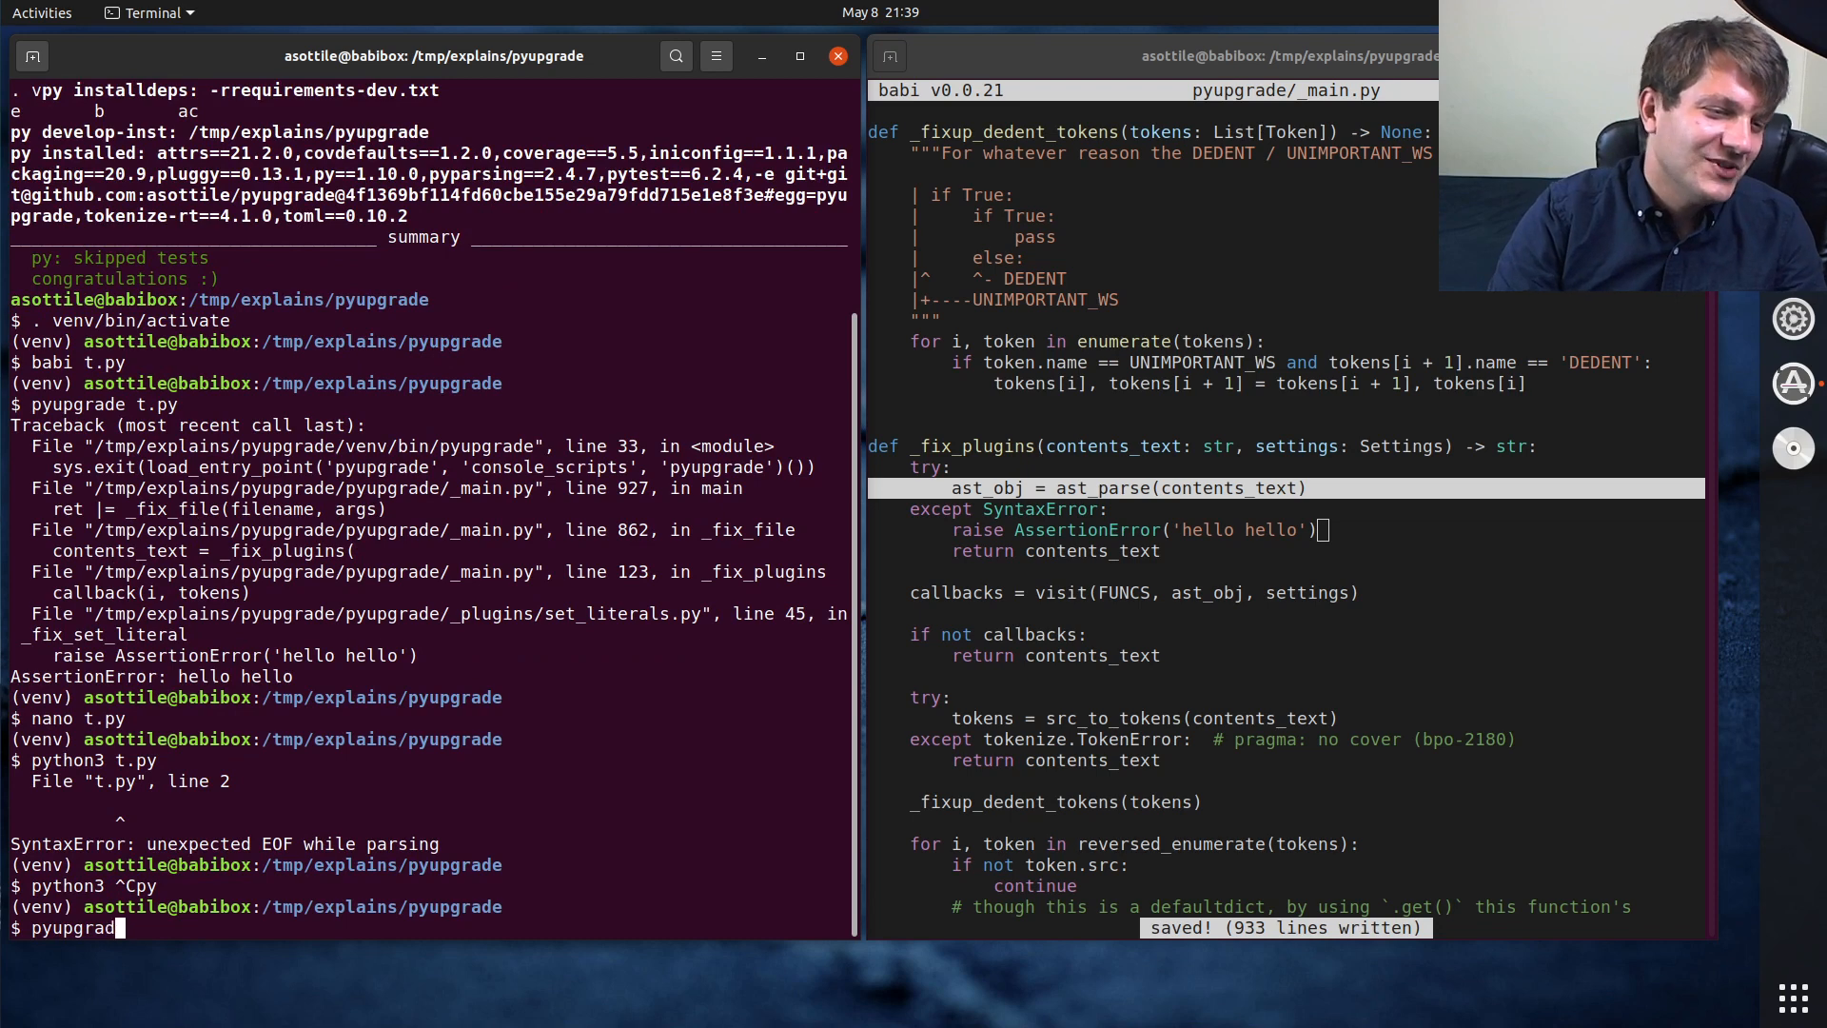
key(Return)
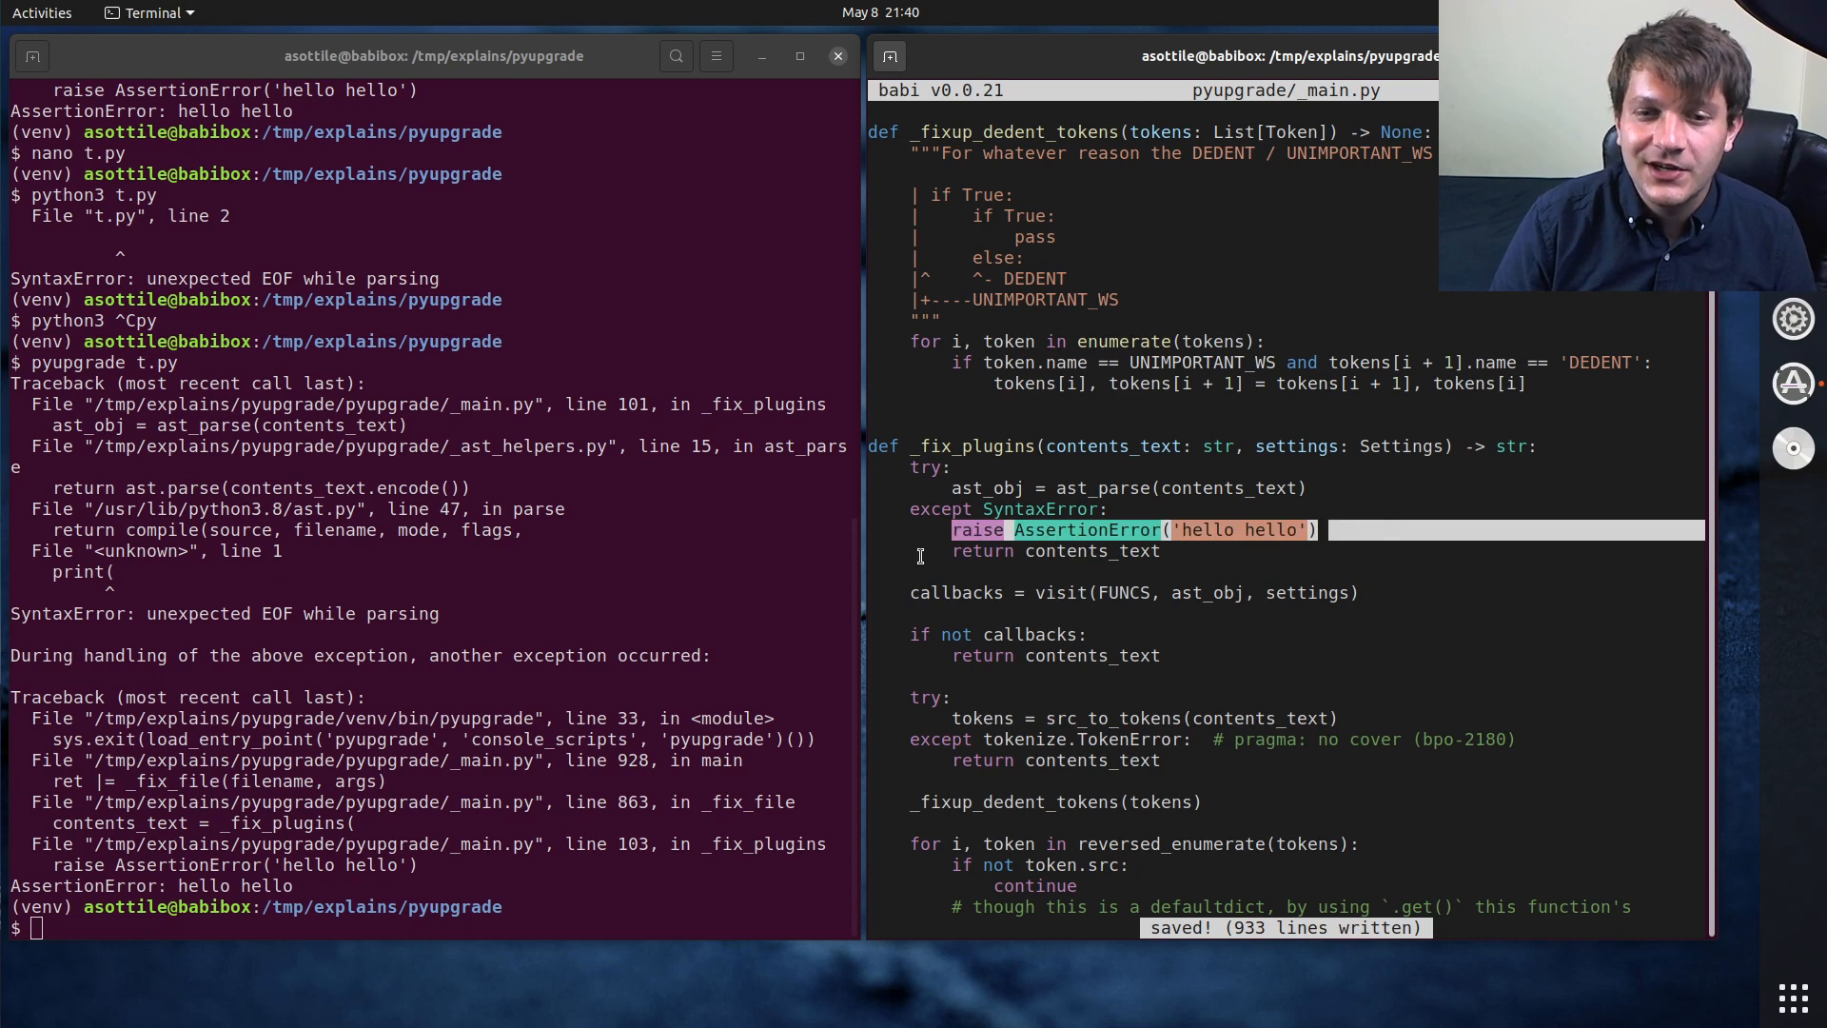
mouse_move(1106, 530)
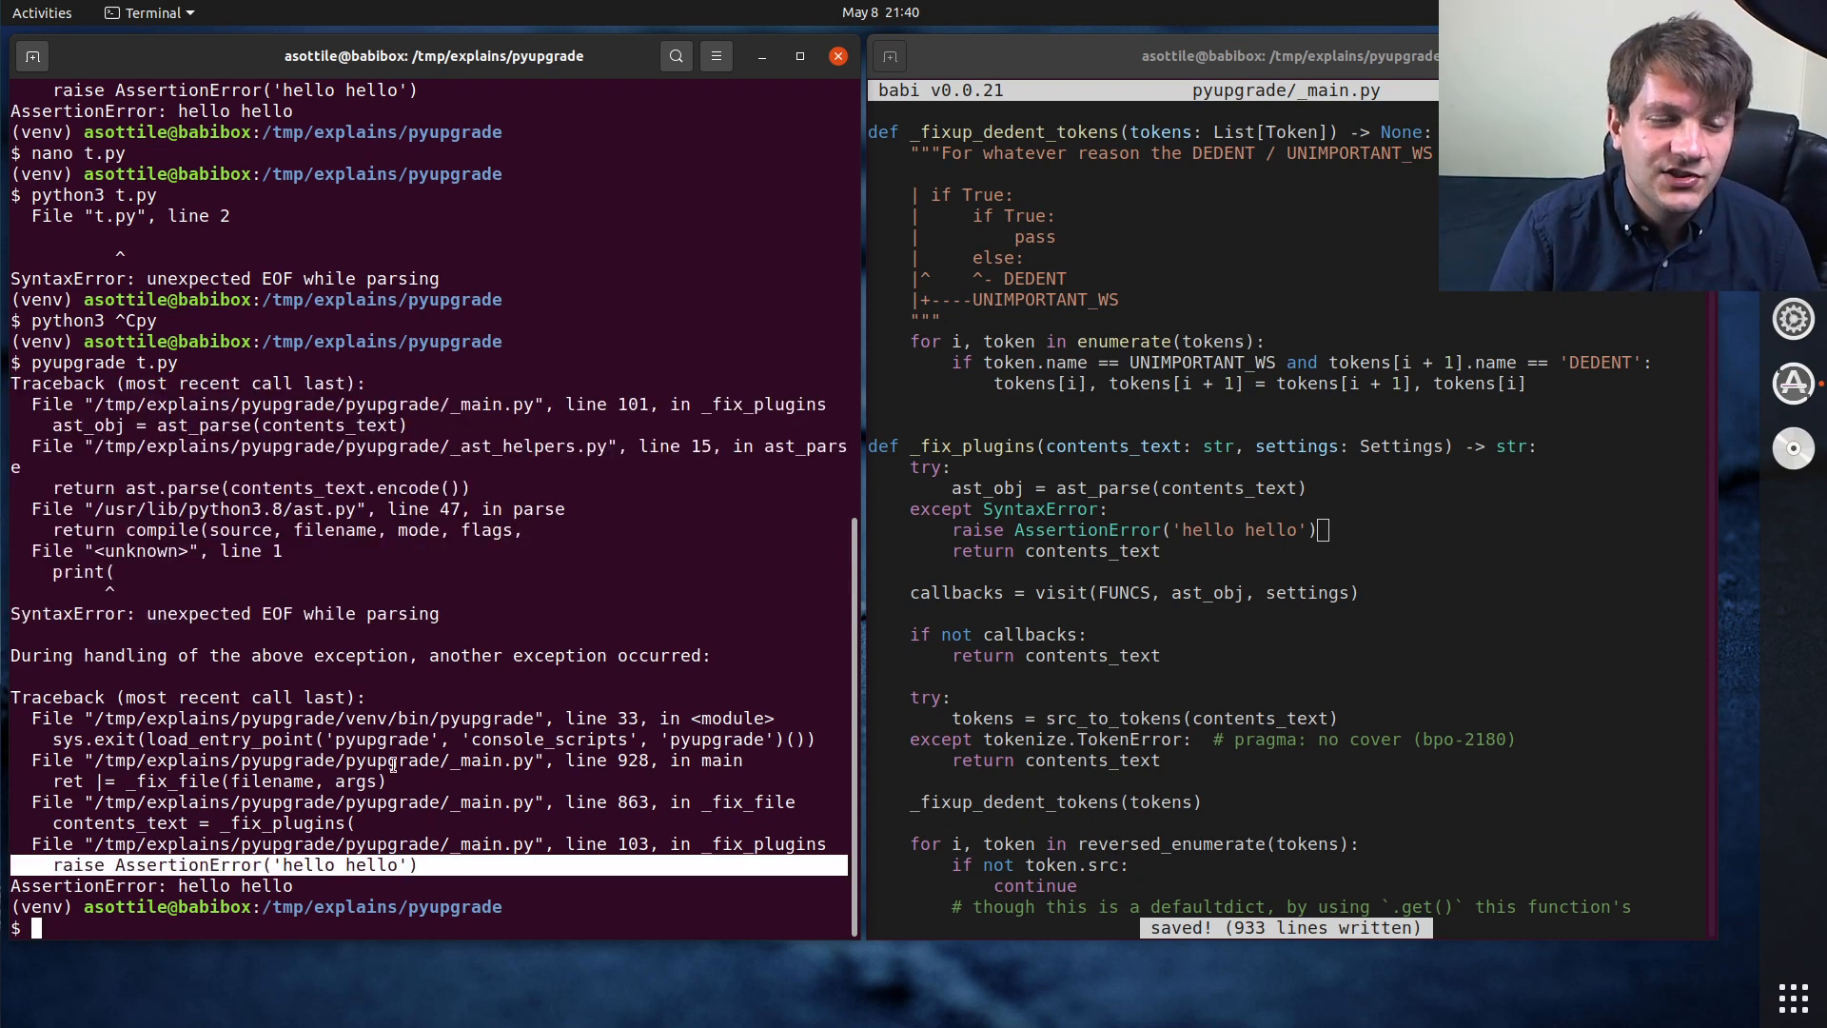
double_click(188, 865)
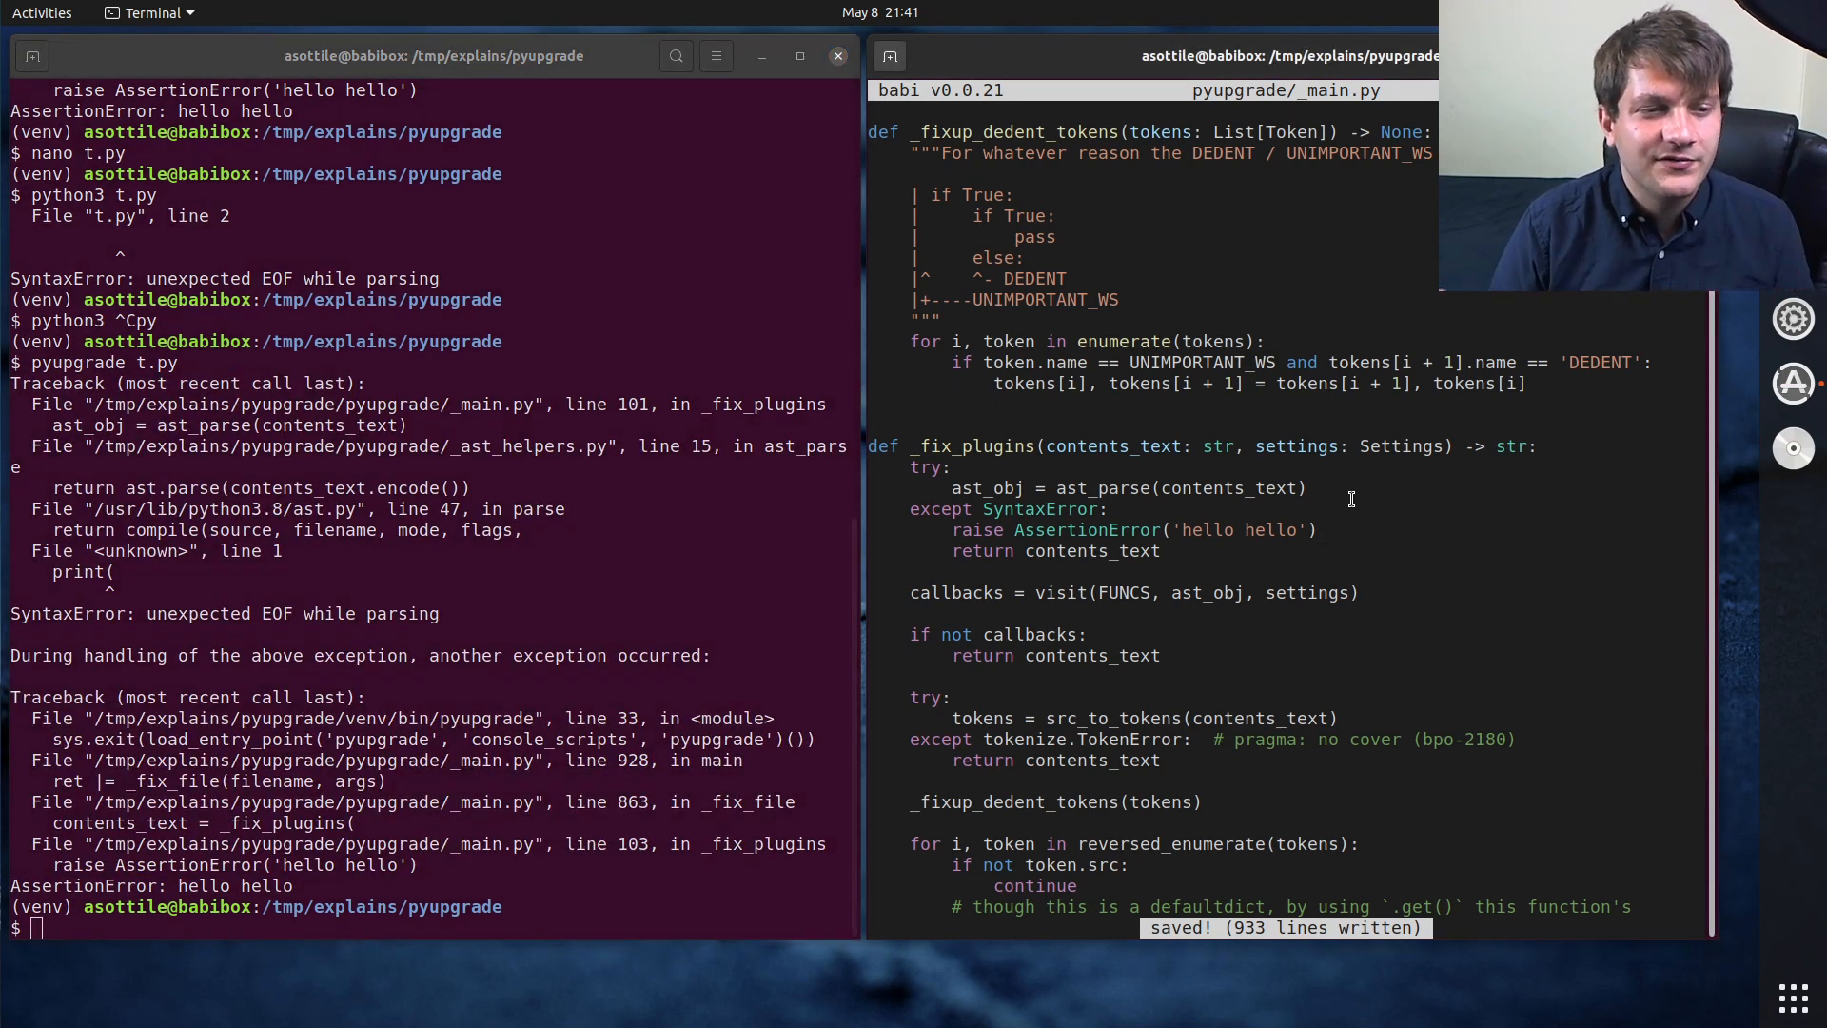
text(from None)
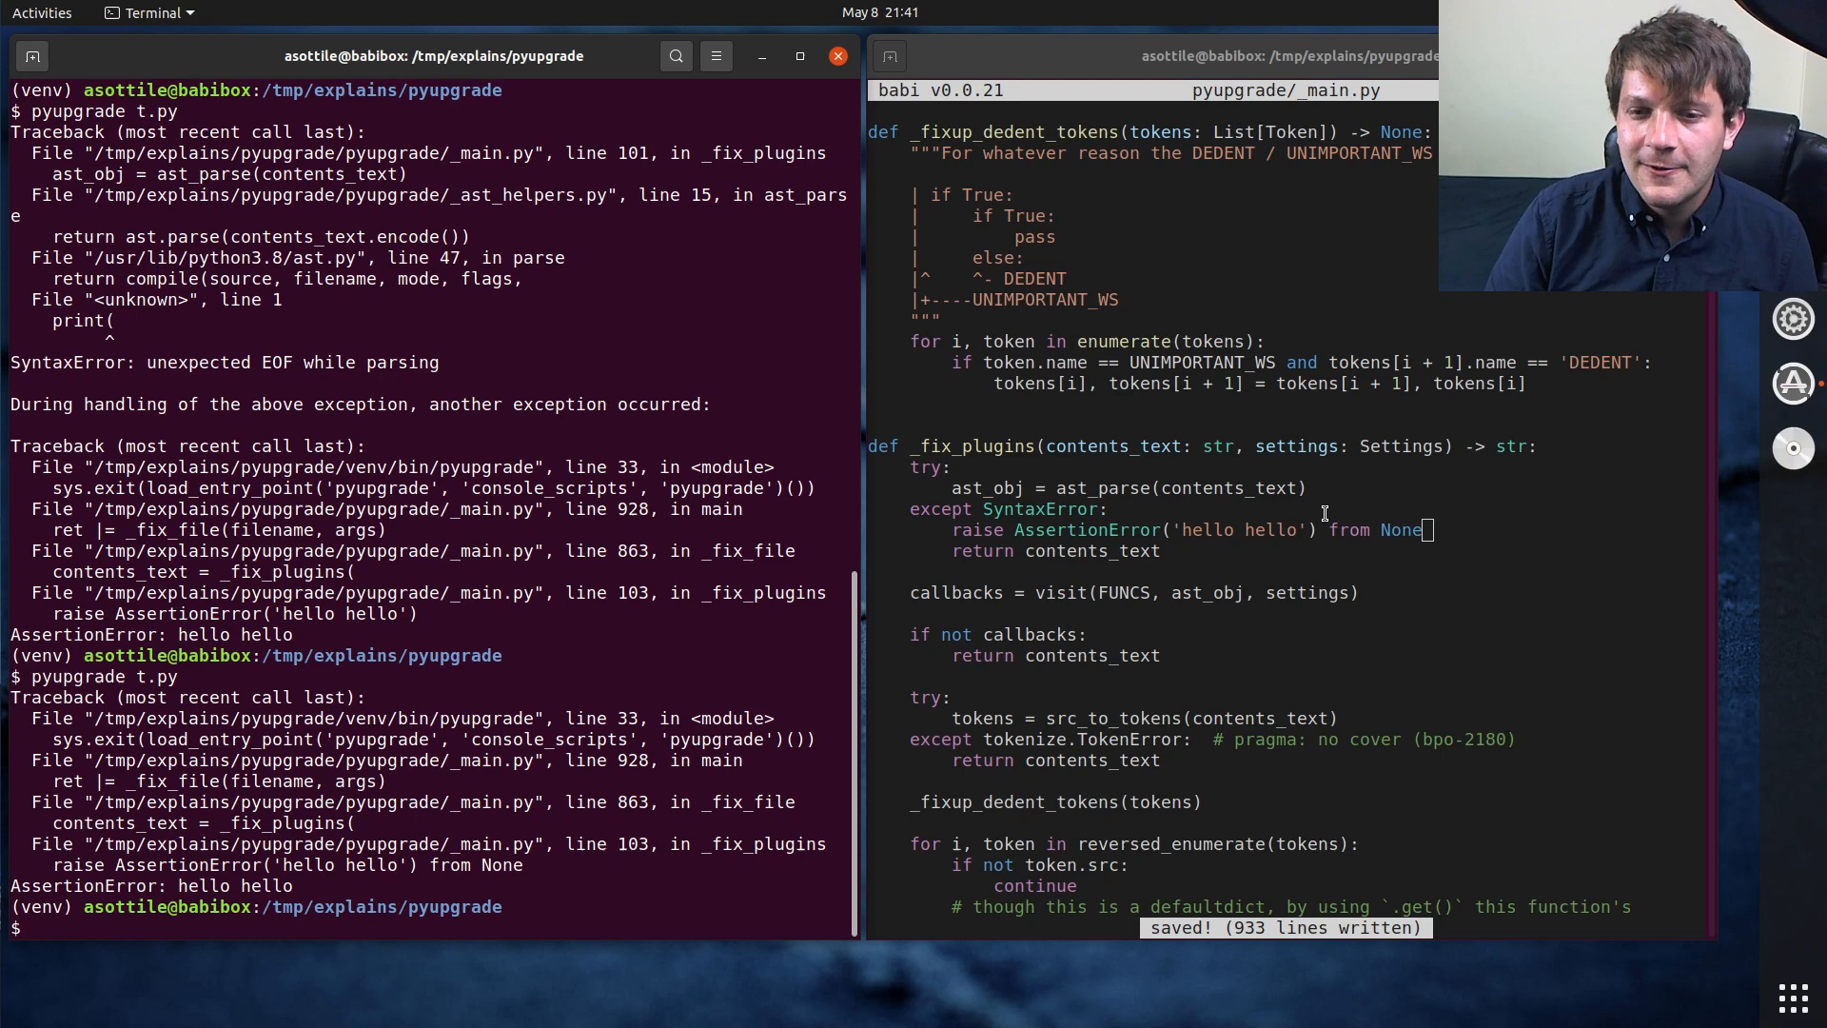
Step: Try 'from None', then change the handler to 'except SyntaxError as e' raising 'from e'
double_click(1400, 530)
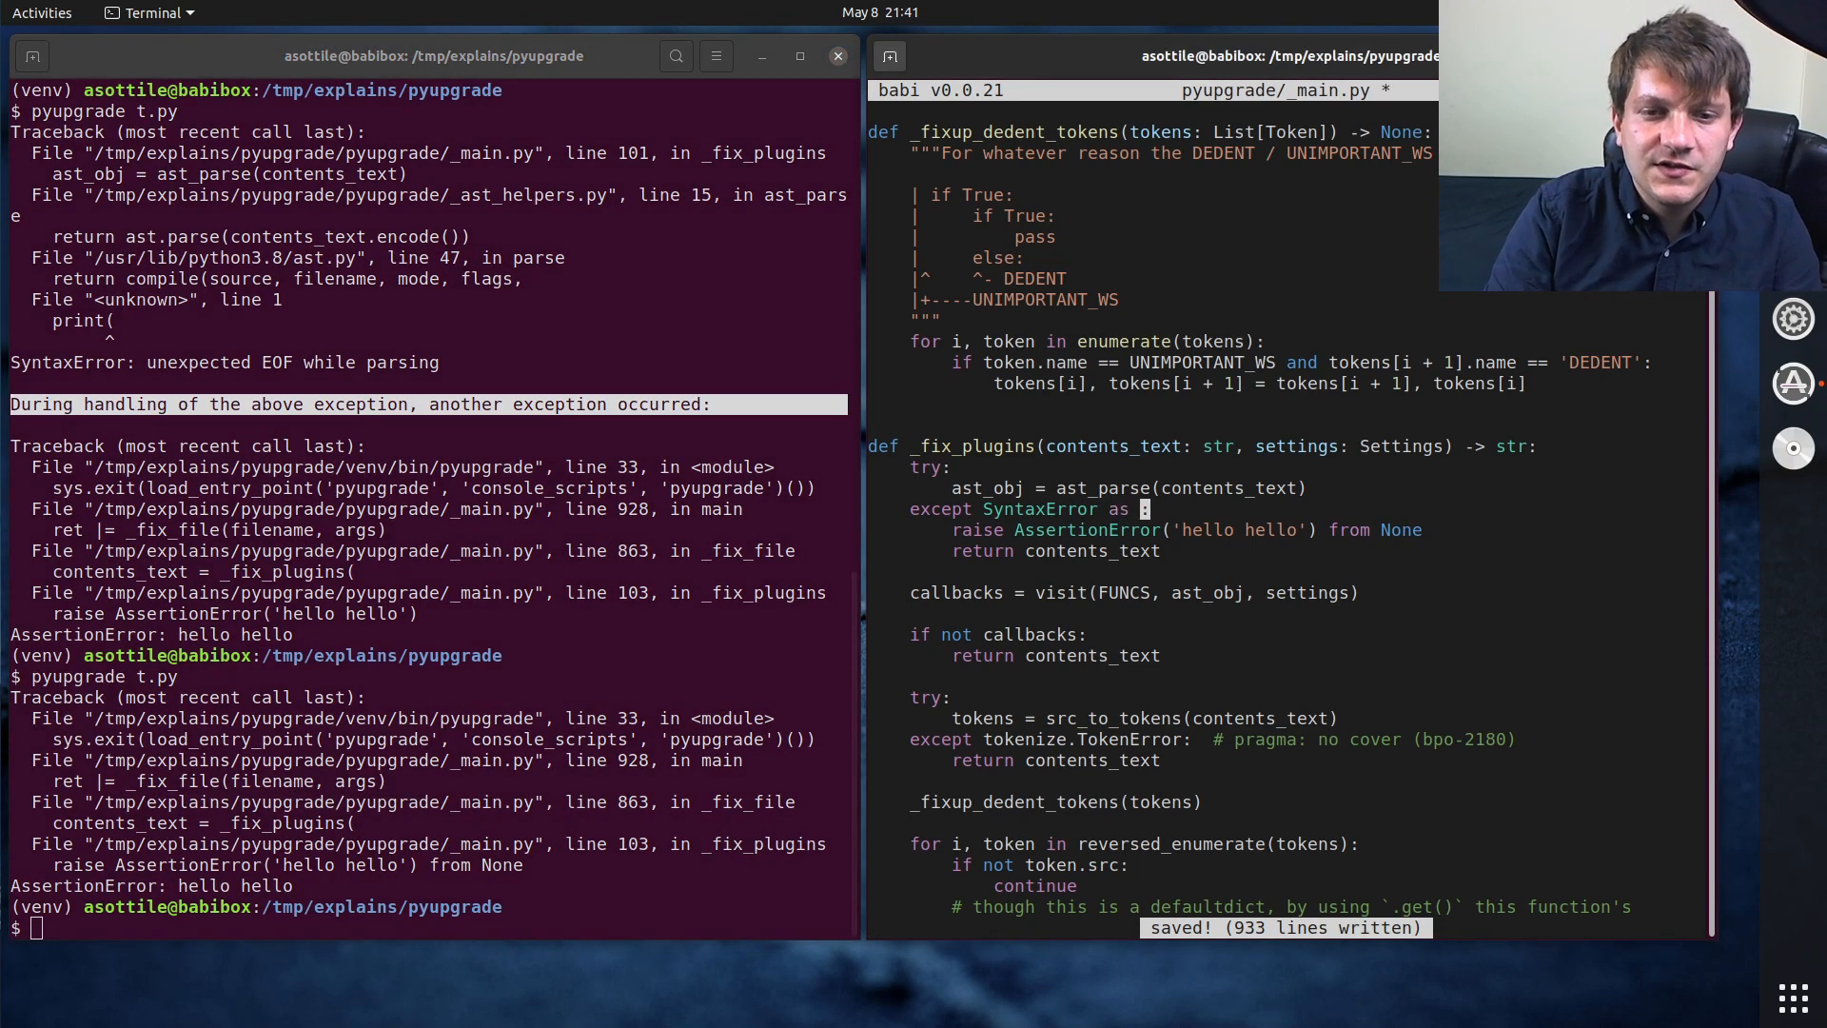
text(e)
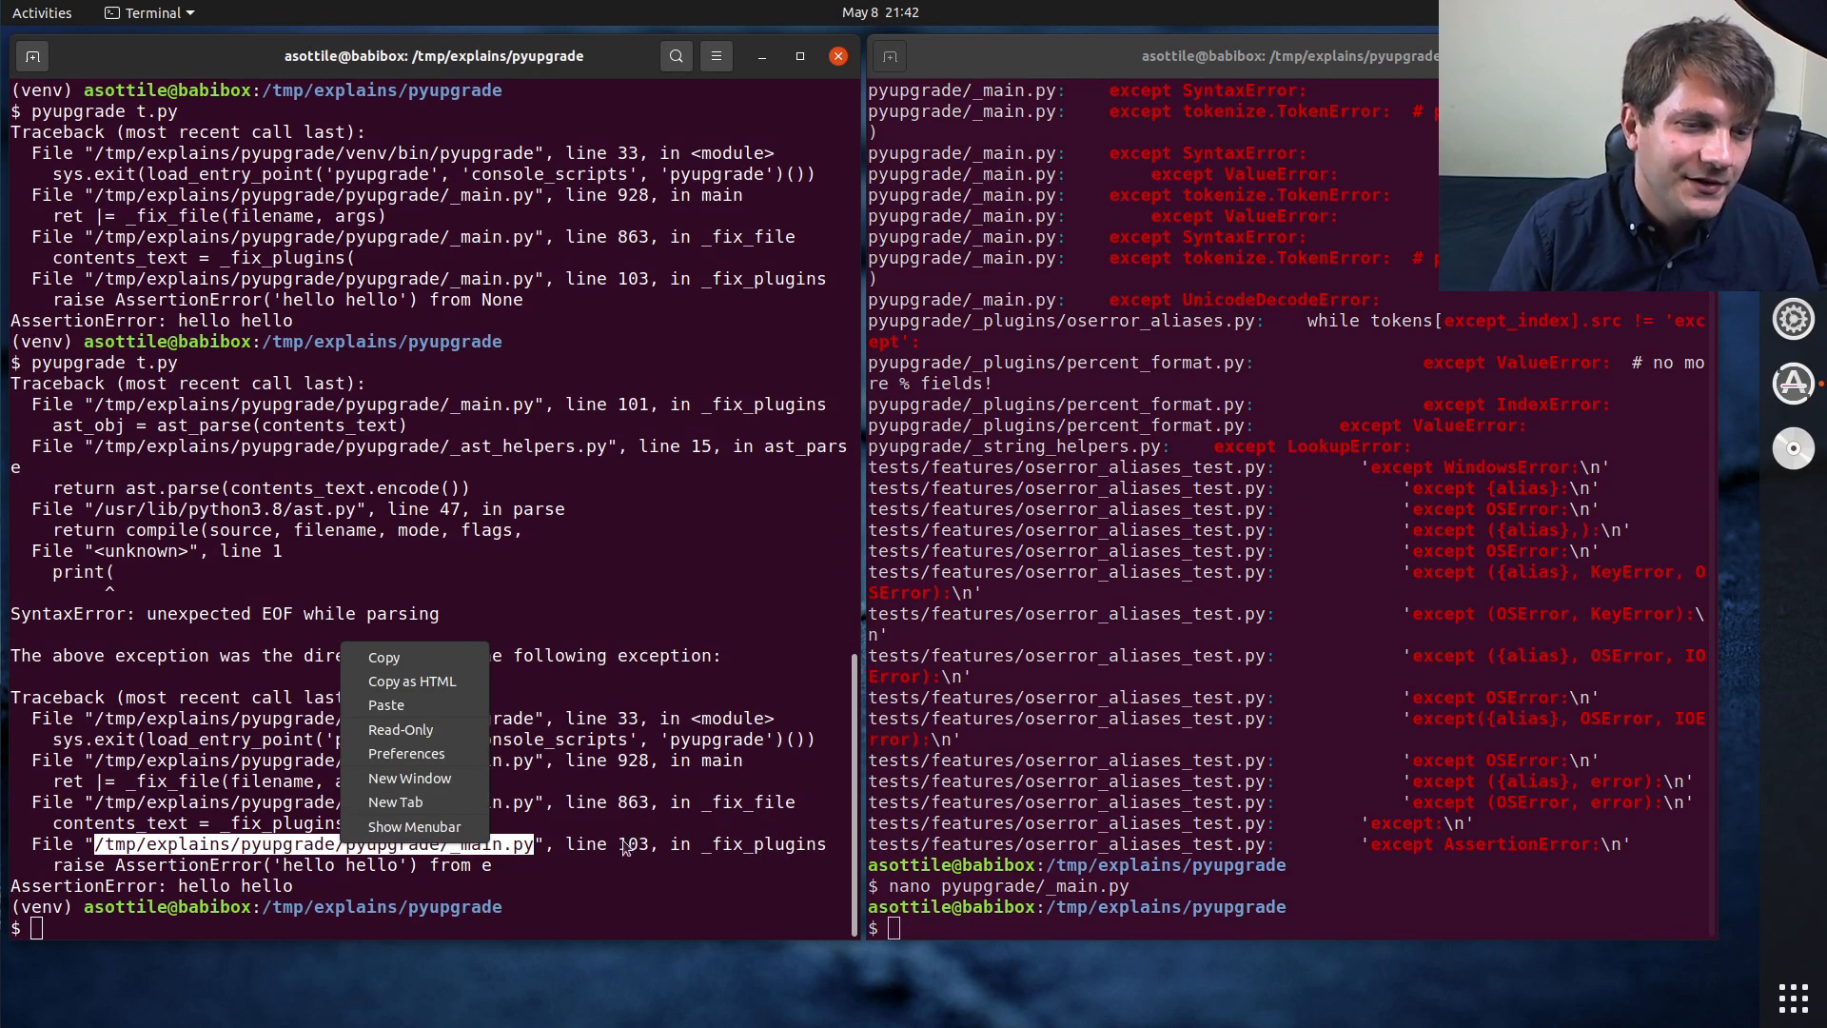
Step: Open the copied _main.py path in babi and jump to line 863
click(1111, 604)
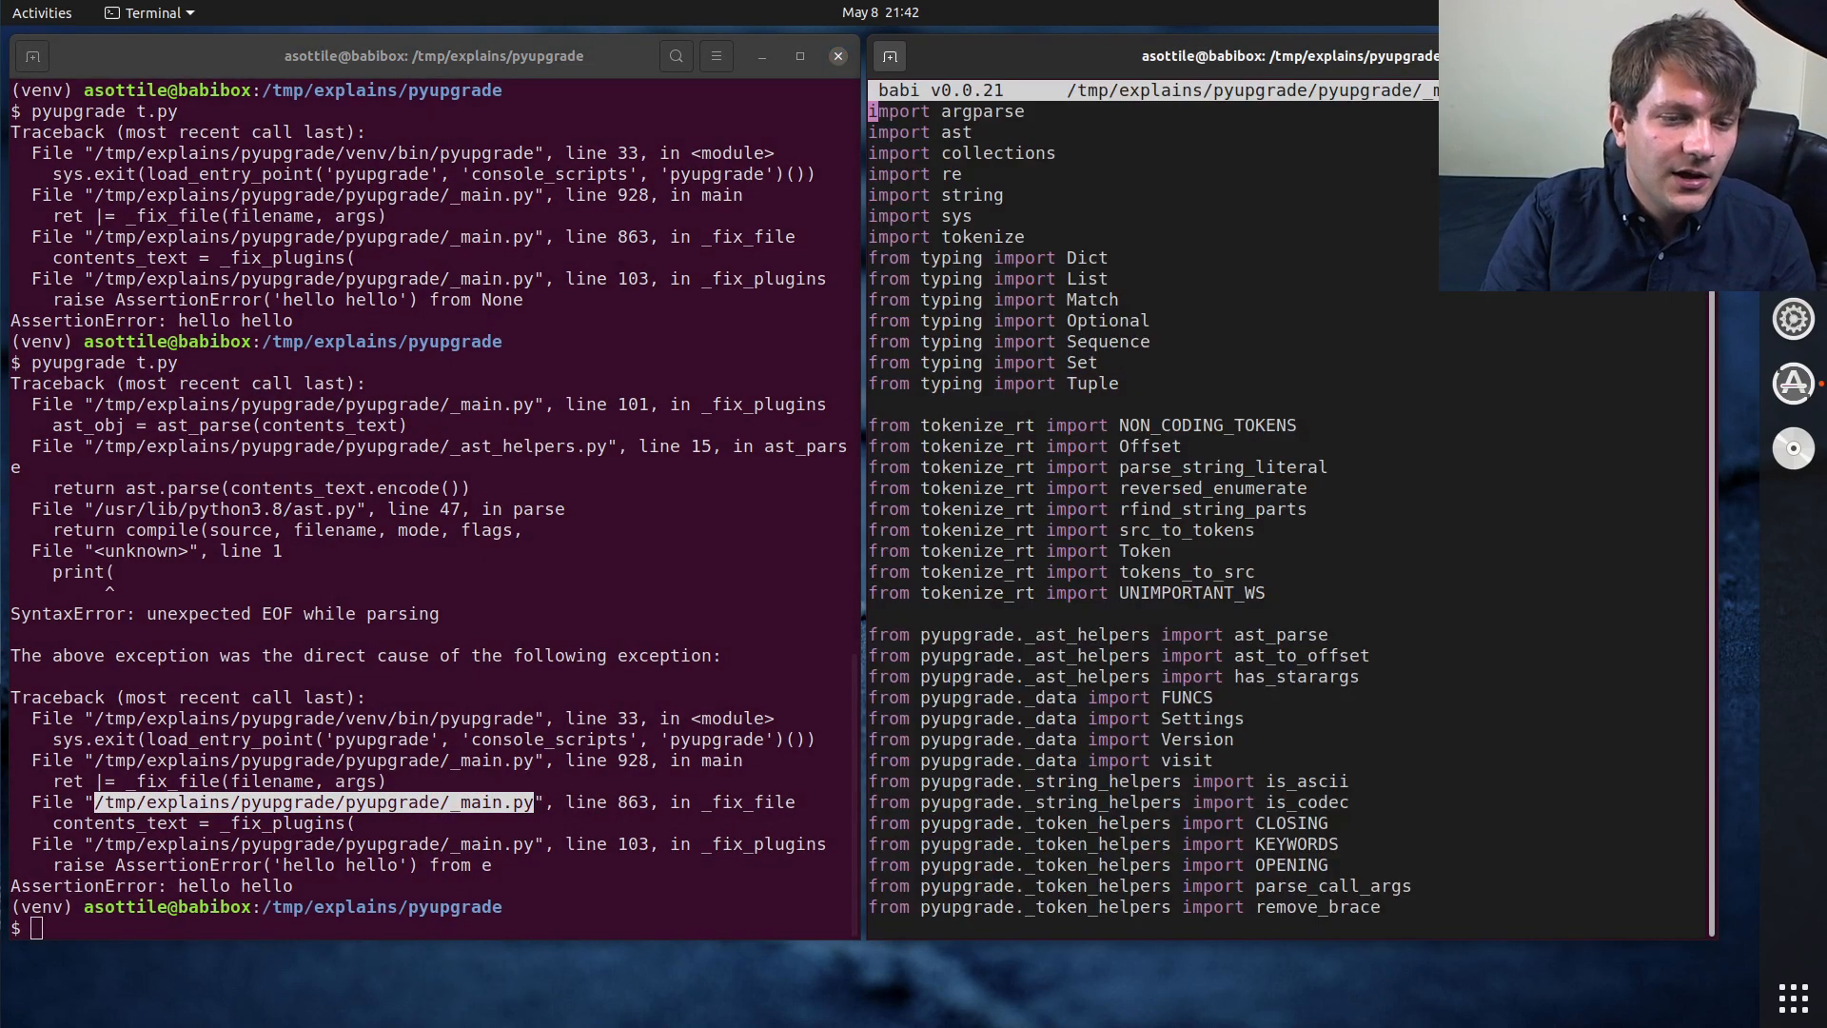
text(8)
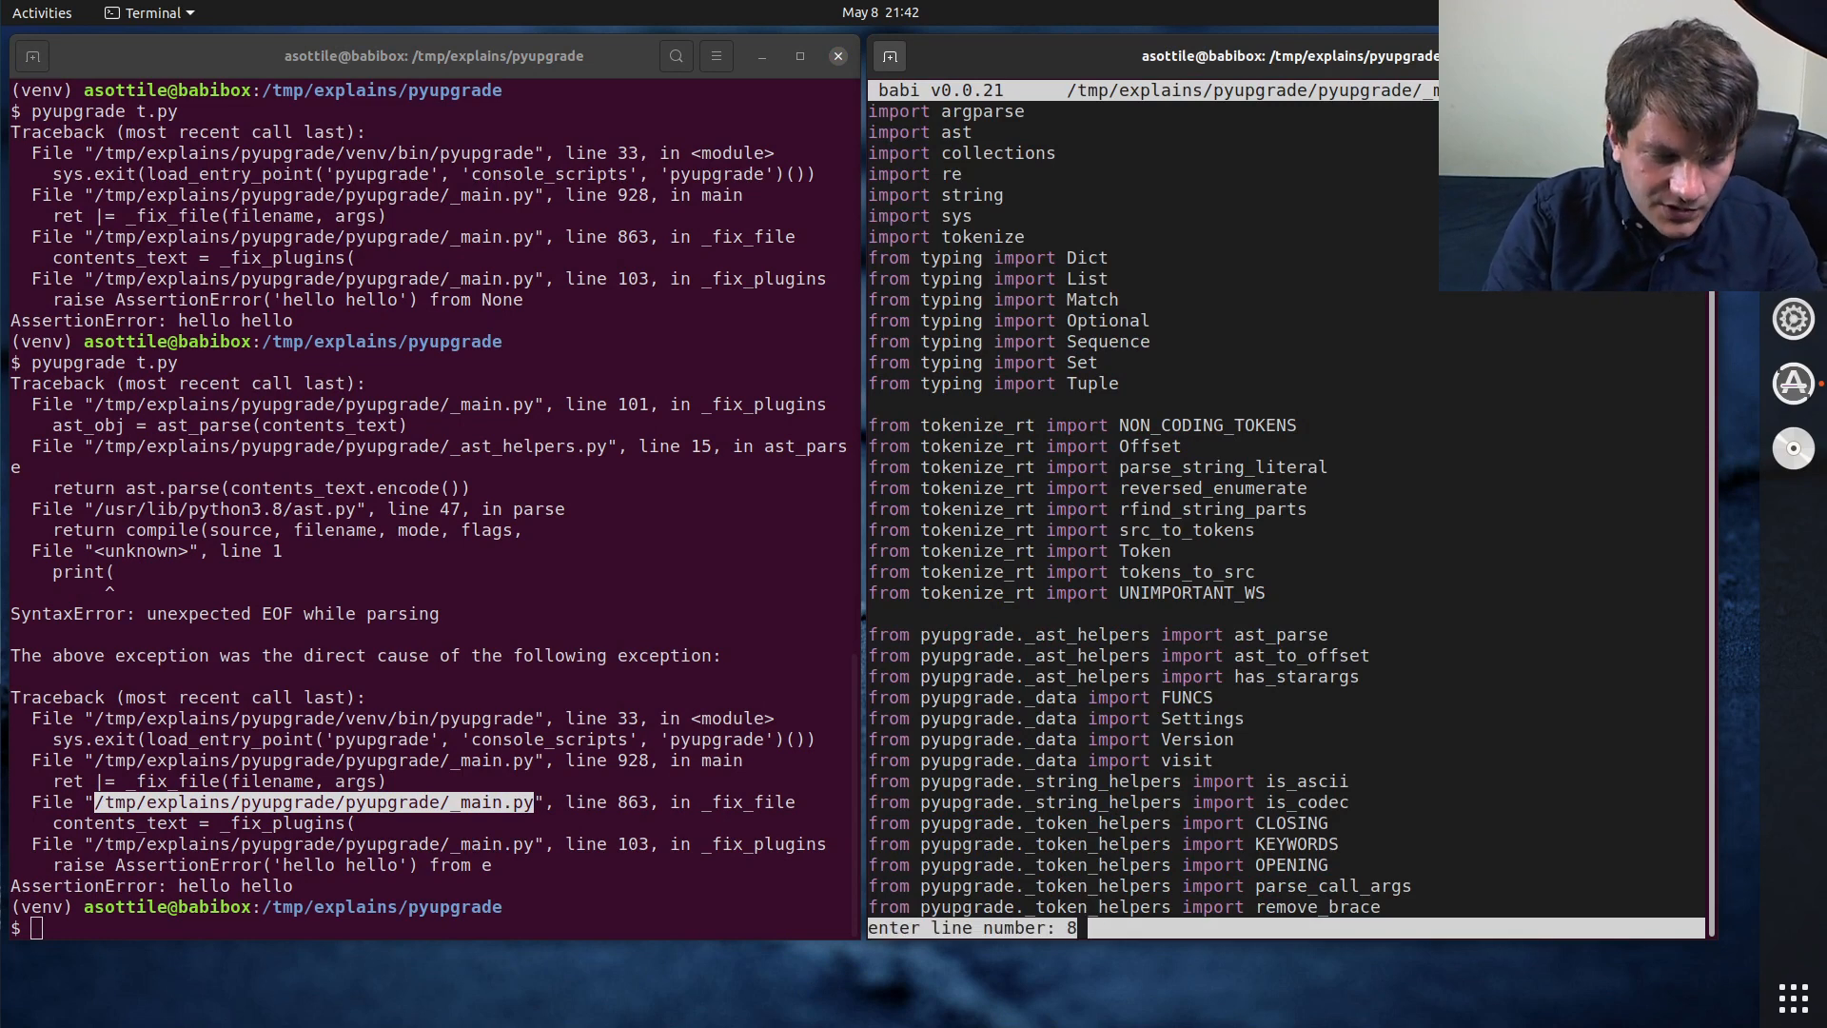
key(Return)
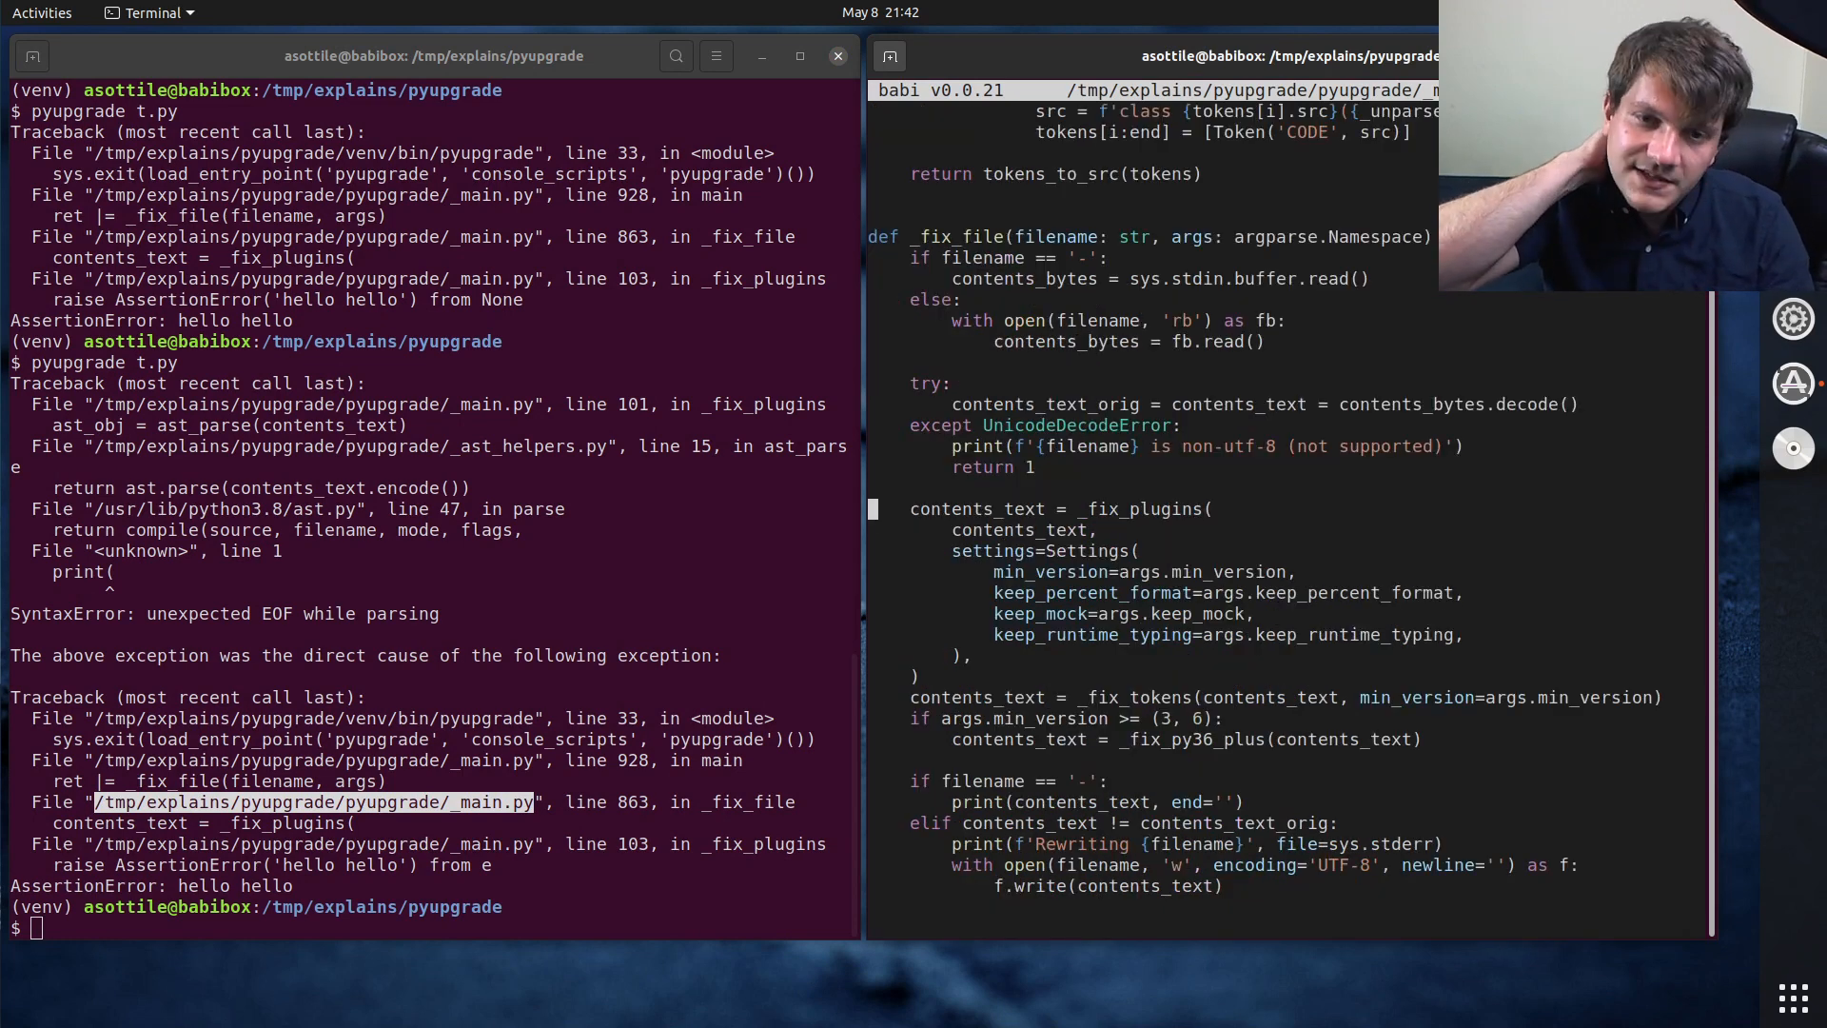